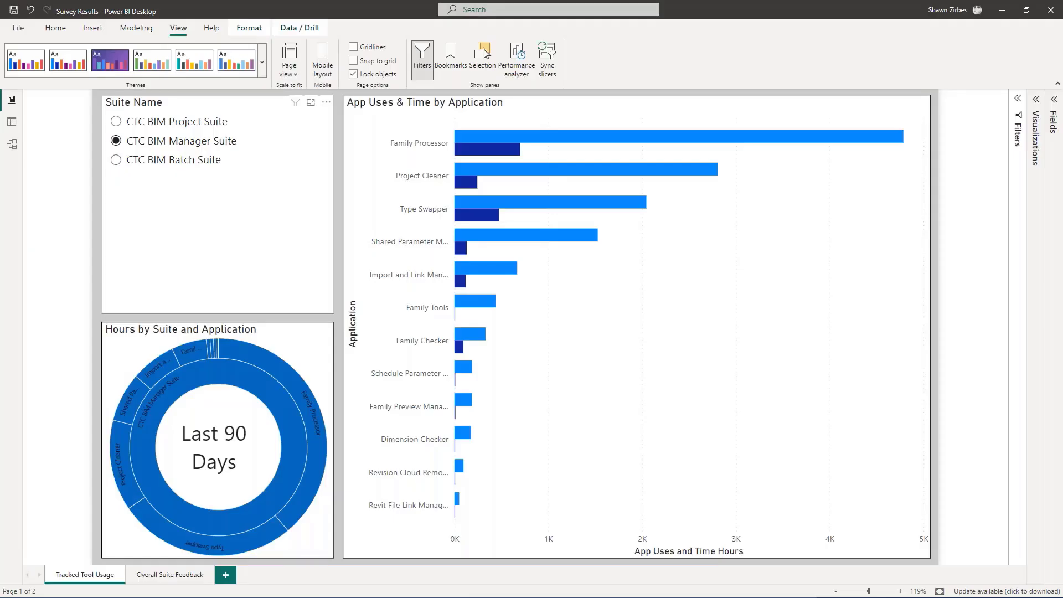
mouse_move(44, 542)
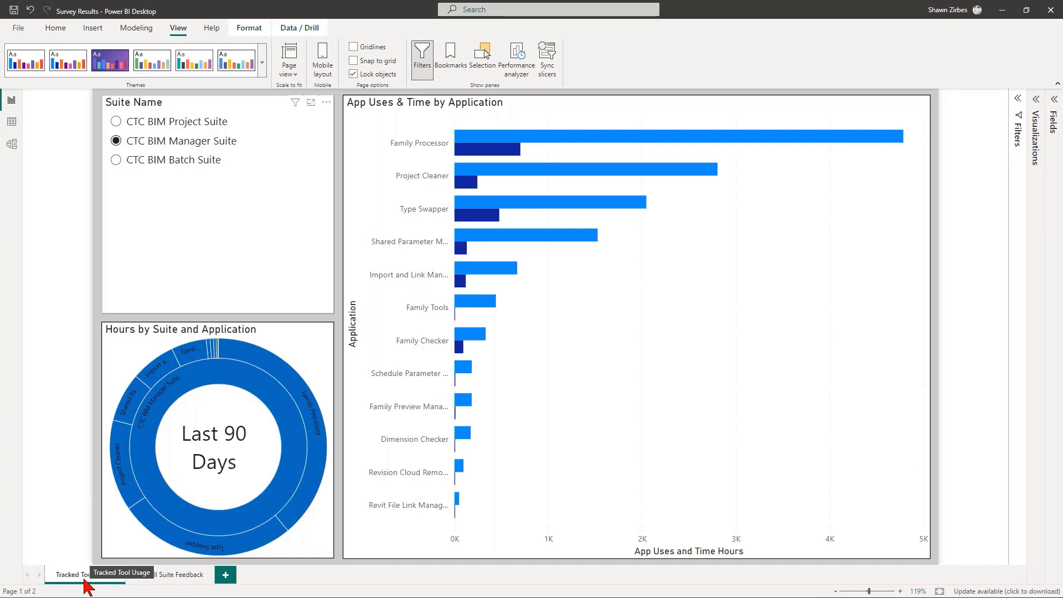
Filter the usage report to CTC BIM Project Suite via the Suite Name slicer
click(115, 122)
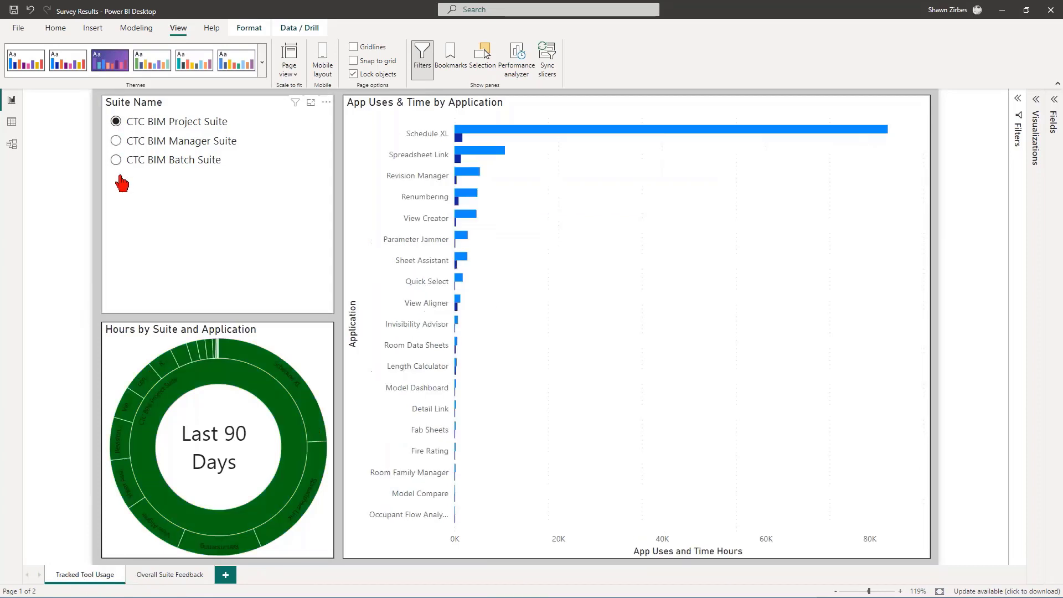
mouse_move(216, 404)
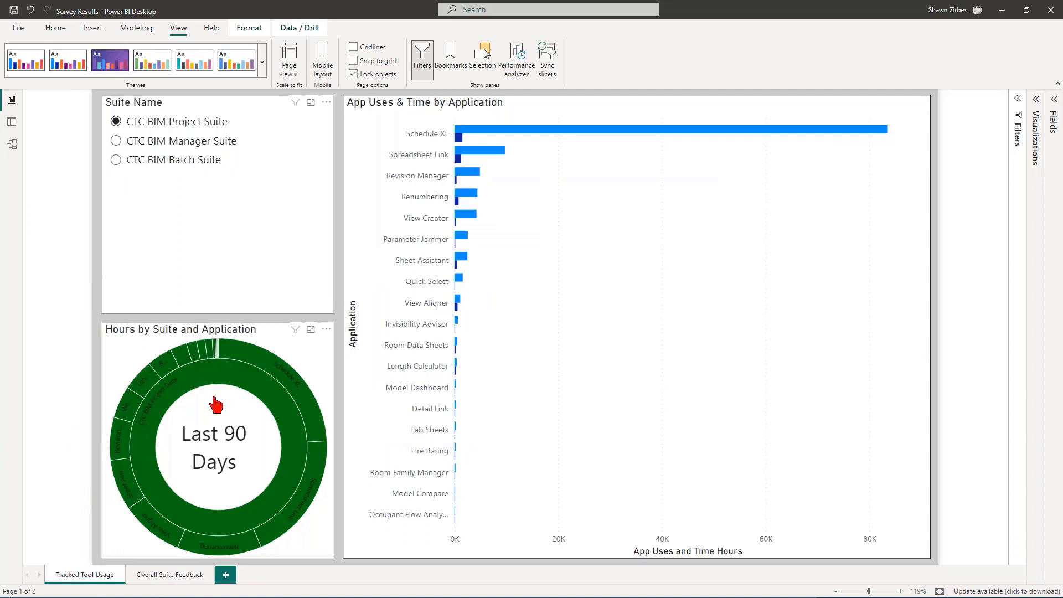
mouse_move(59, 529)
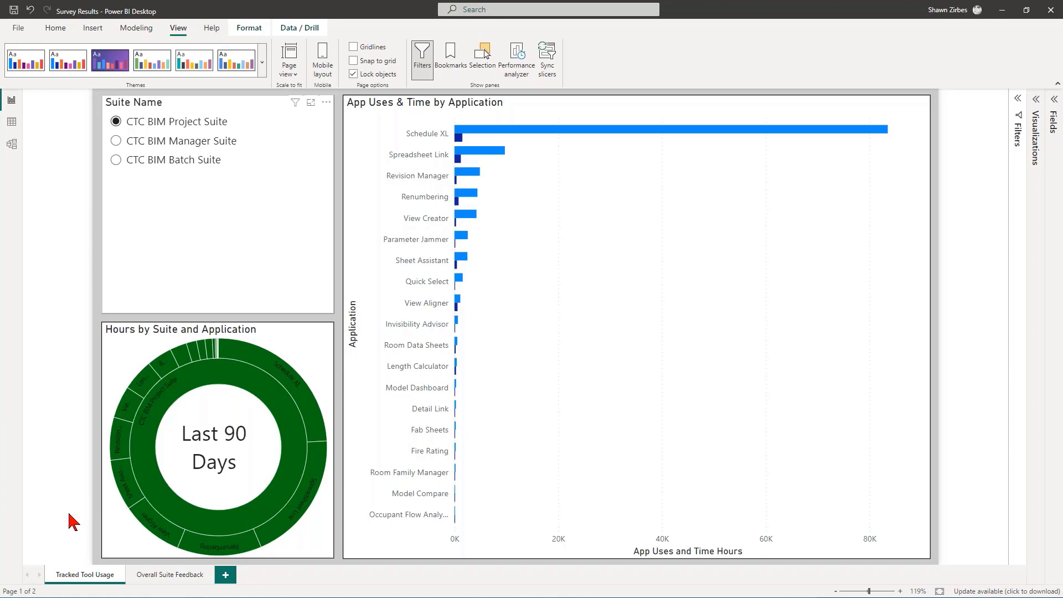
mouse_move(158, 130)
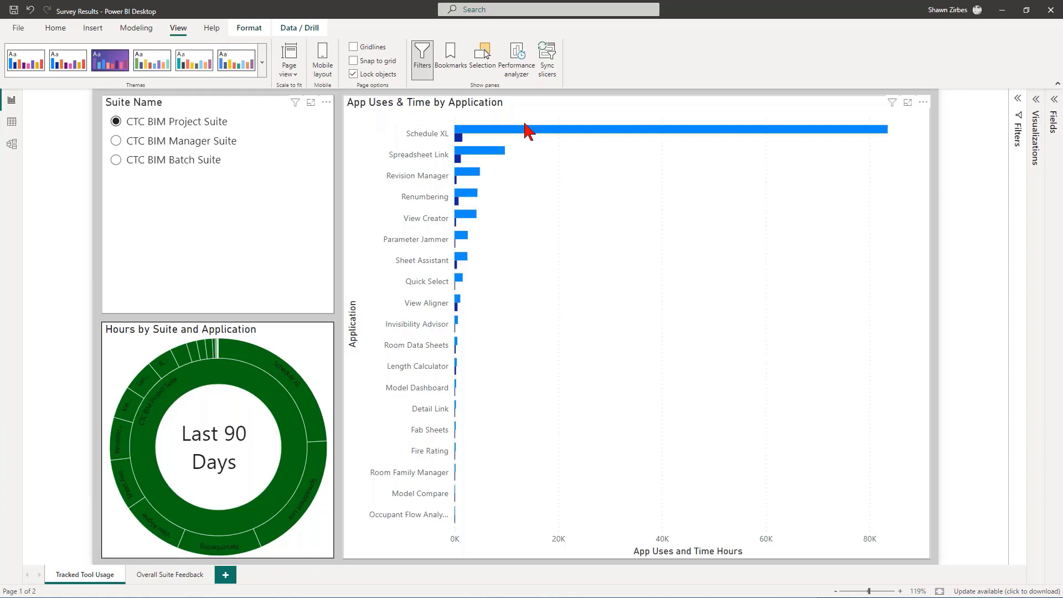
mouse_move(536, 131)
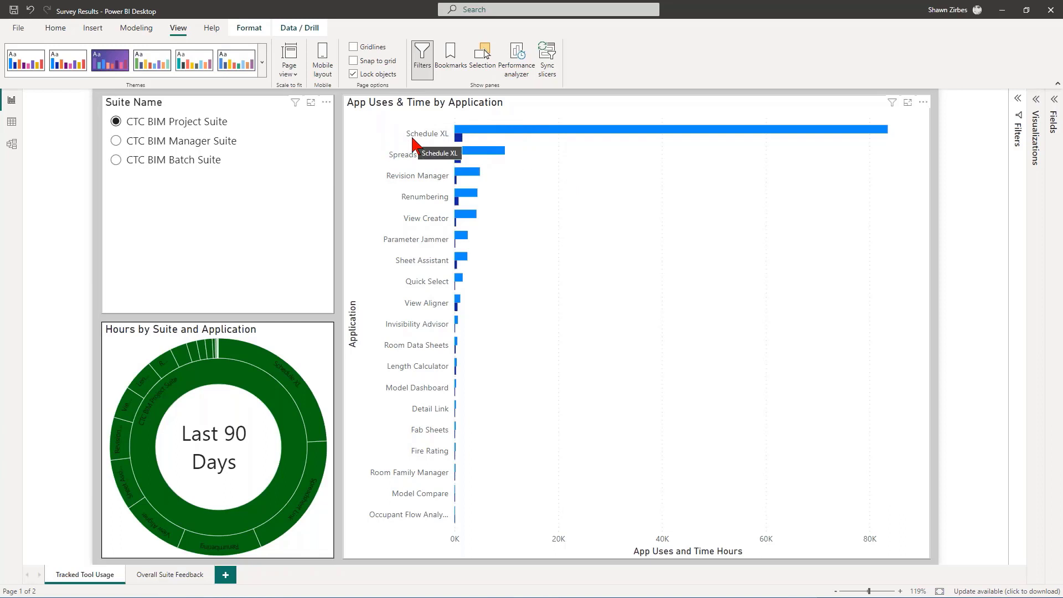
mouse_move(442, 141)
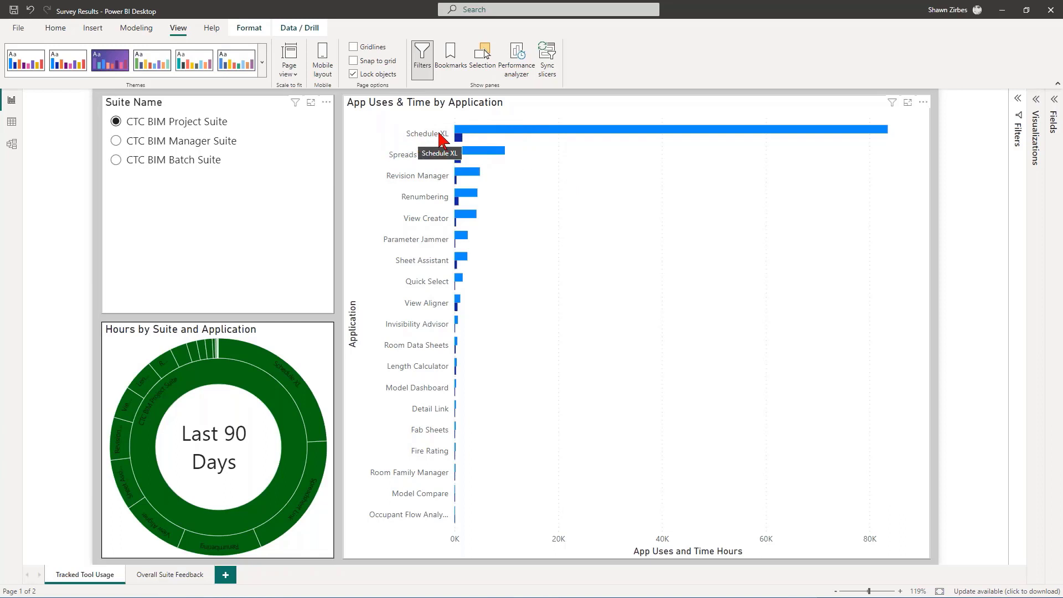
mouse_move(416, 143)
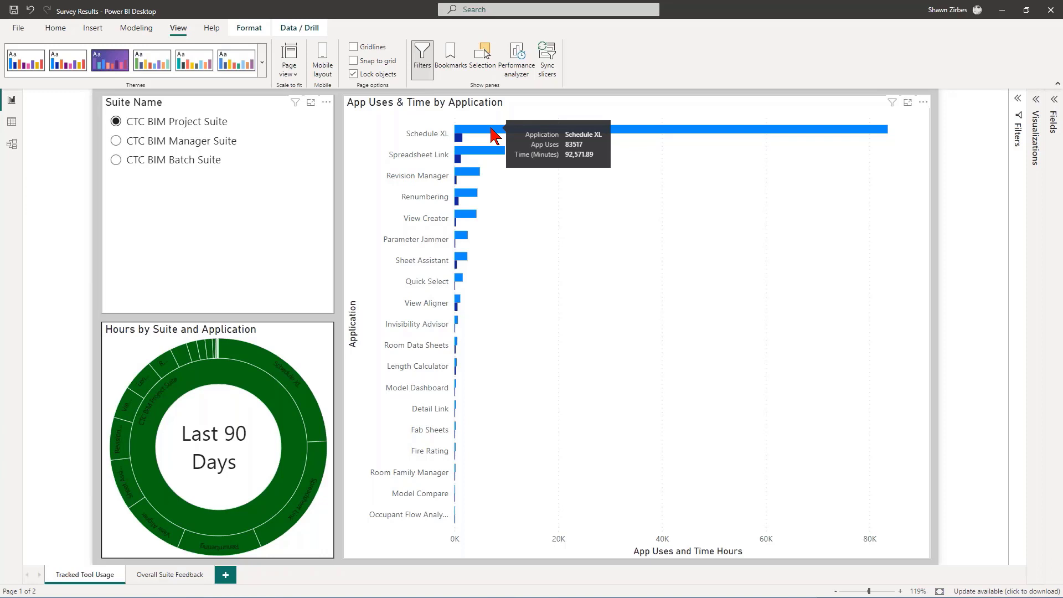
mouse_move(421, 146)
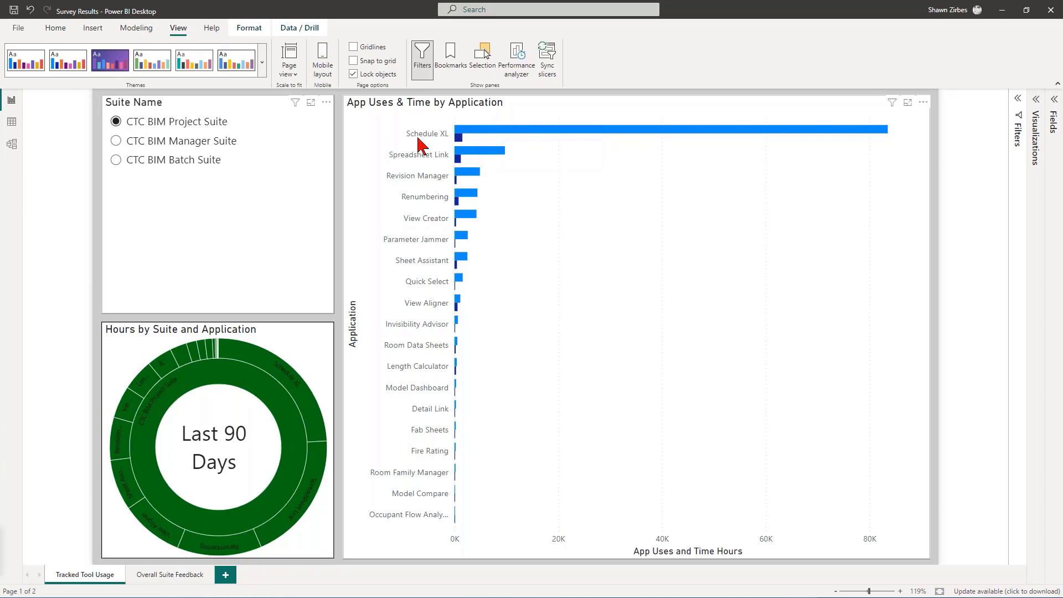
mouse_move(421, 134)
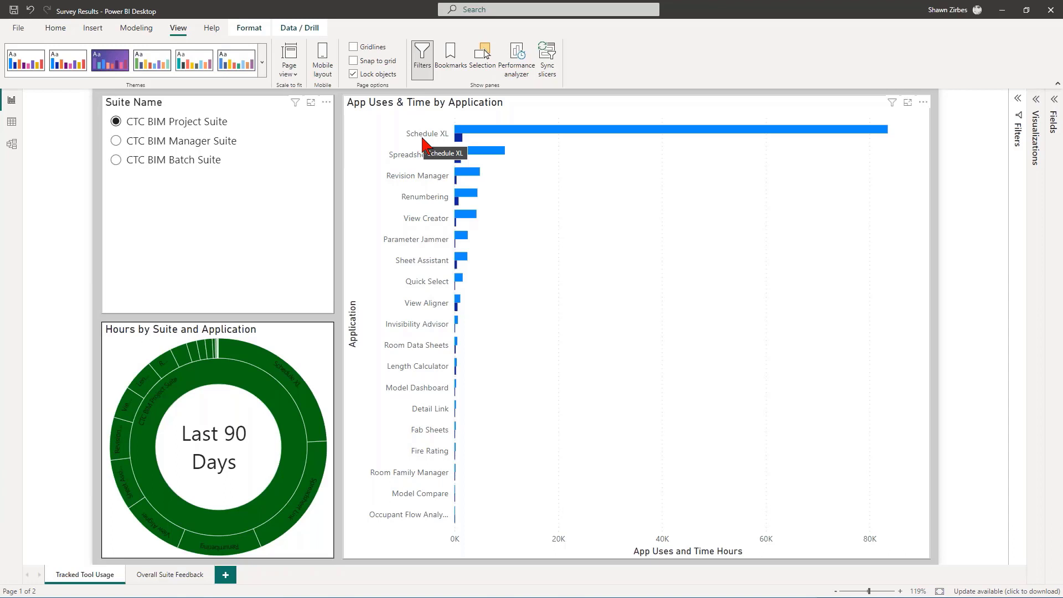
mouse_move(467, 134)
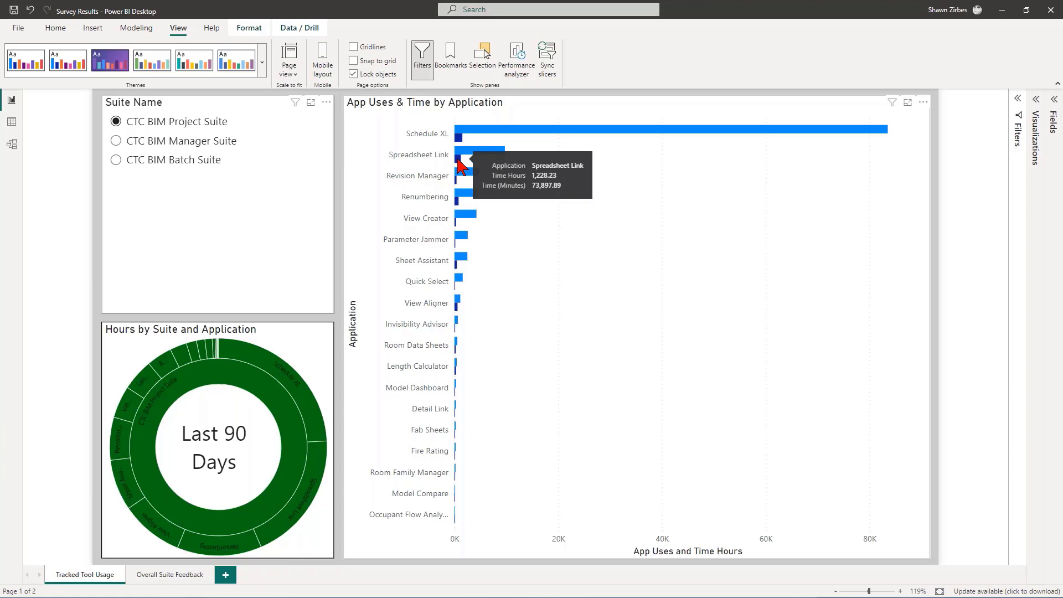
mouse_move(463, 180)
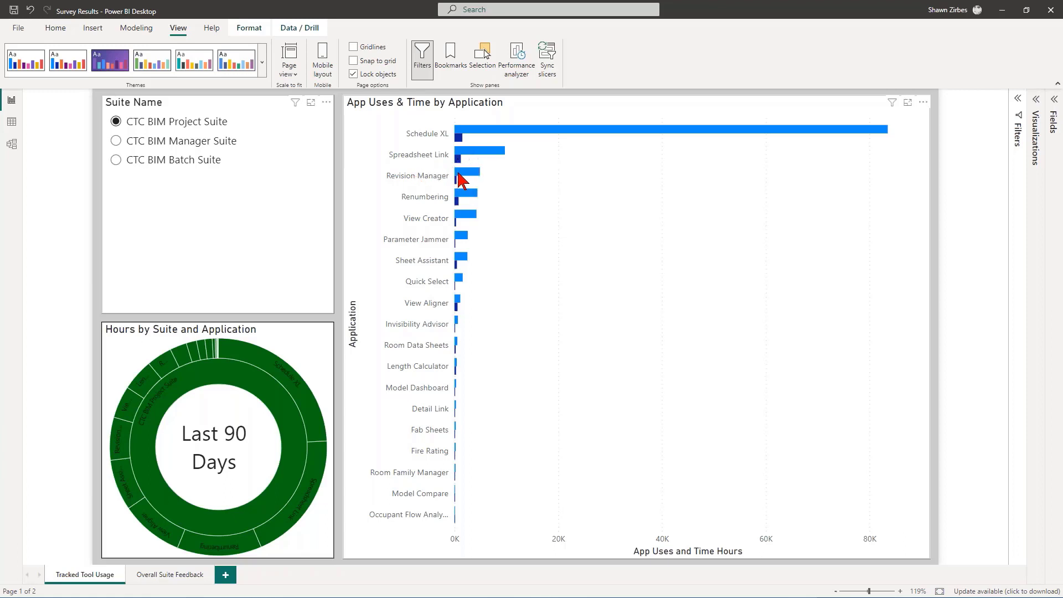
mouse_move(464, 182)
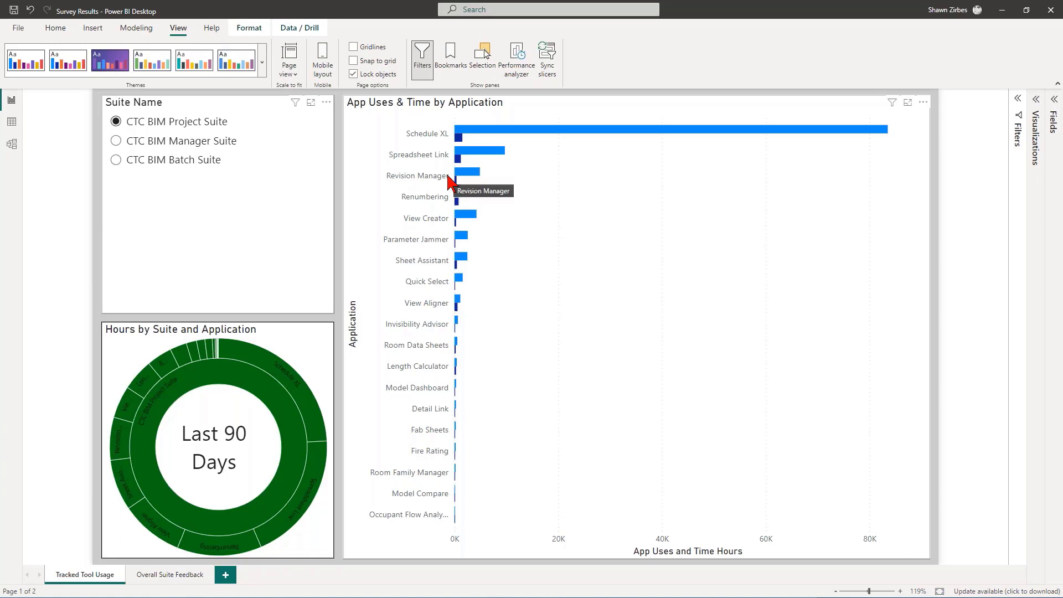
mouse_move(464, 177)
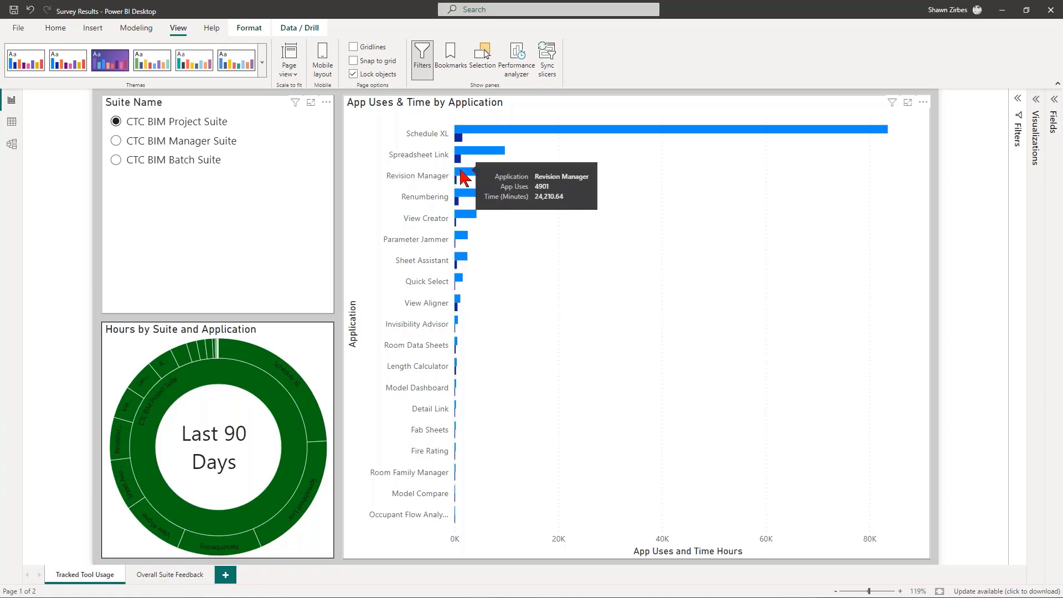
mouse_move(462, 199)
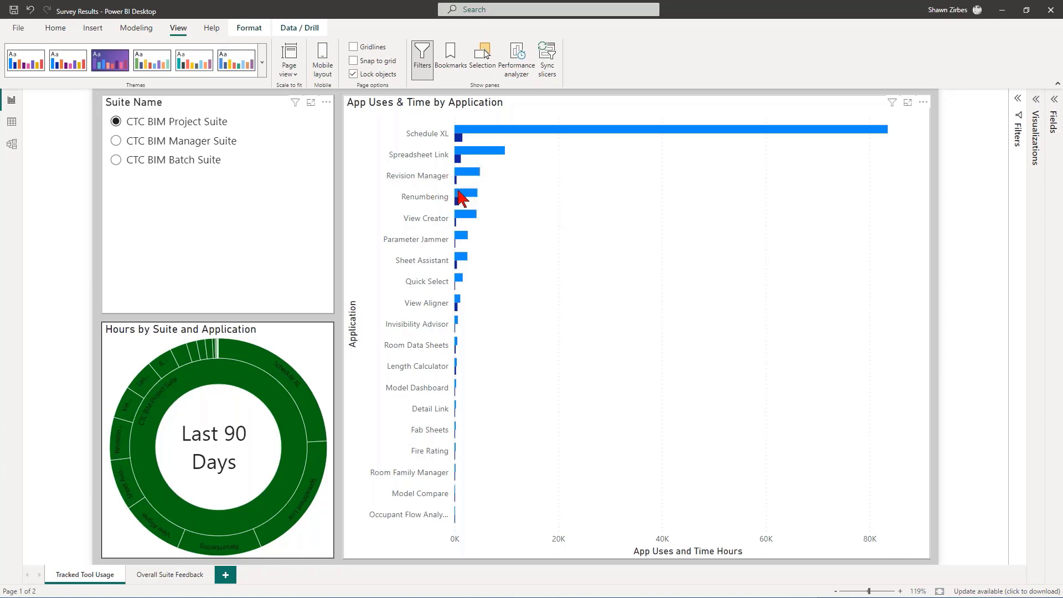
mouse_move(468, 218)
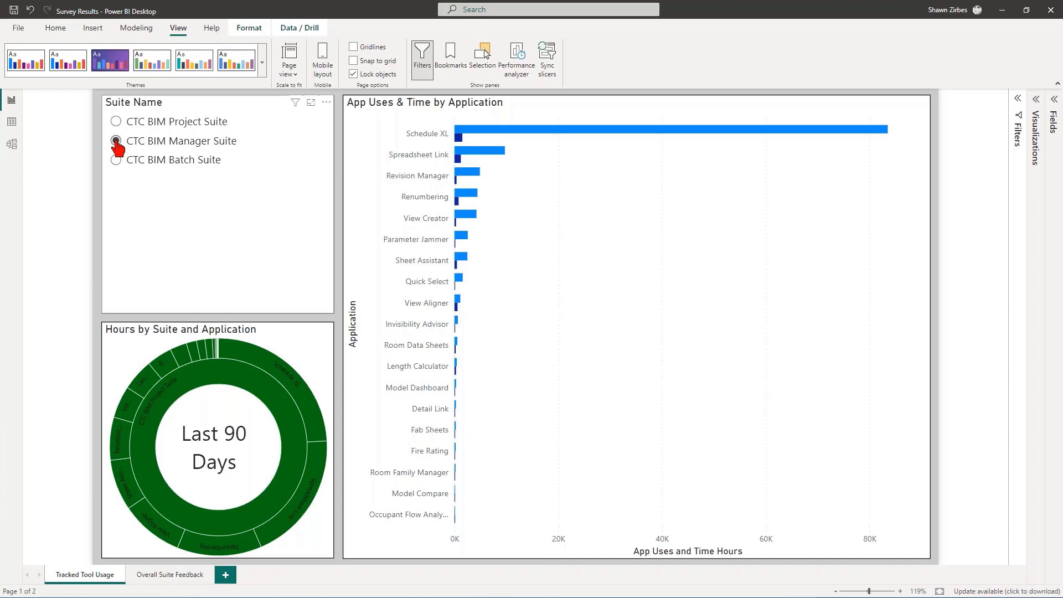
Select CTC BIM Manager Suite in the slicer, then switch to CTC BIM Batch Suite
click(116, 141)
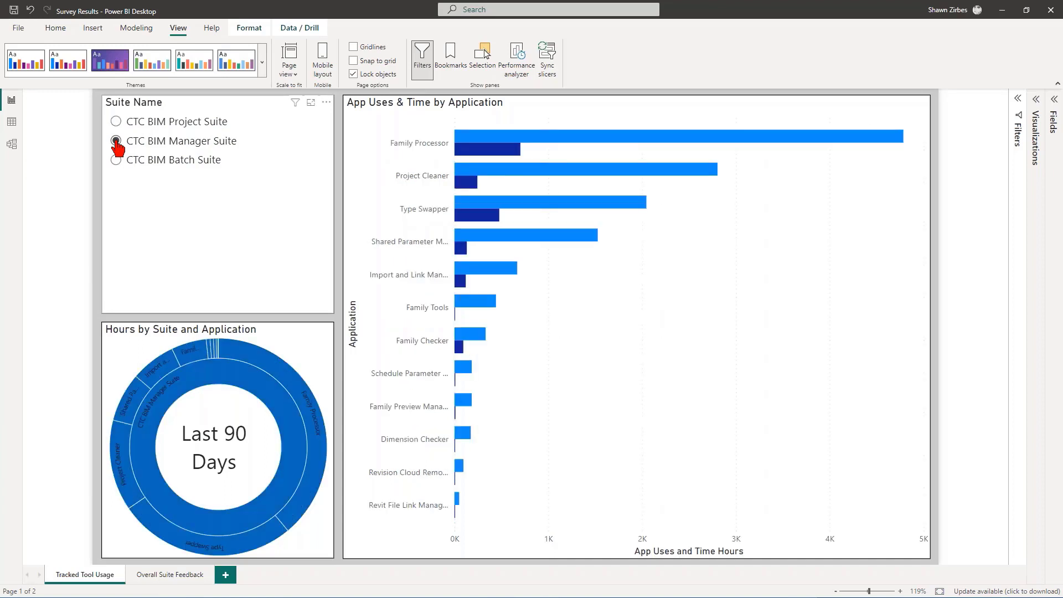
click(115, 141)
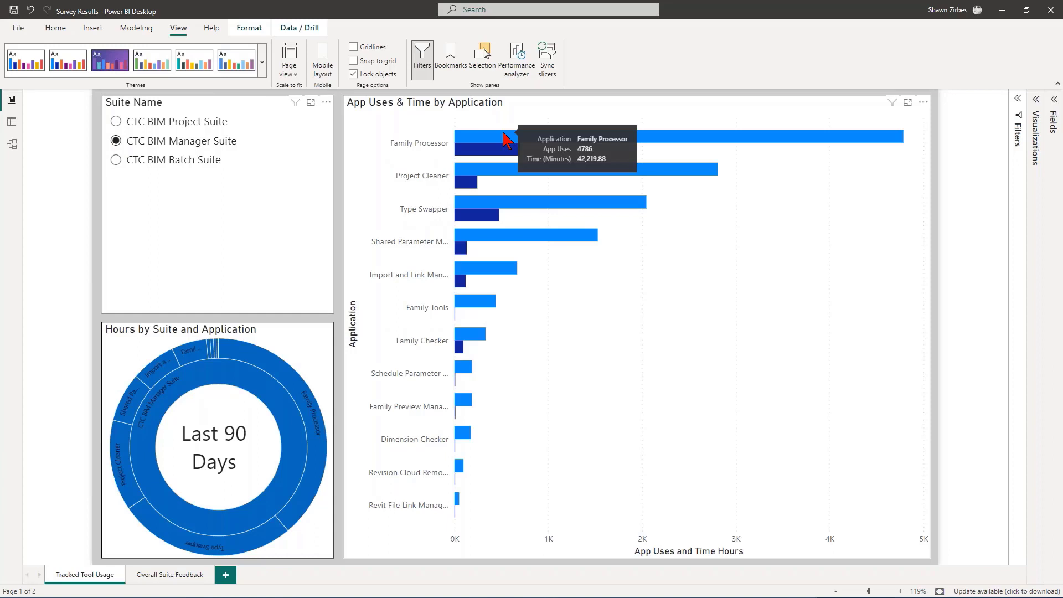
mouse_move(492, 165)
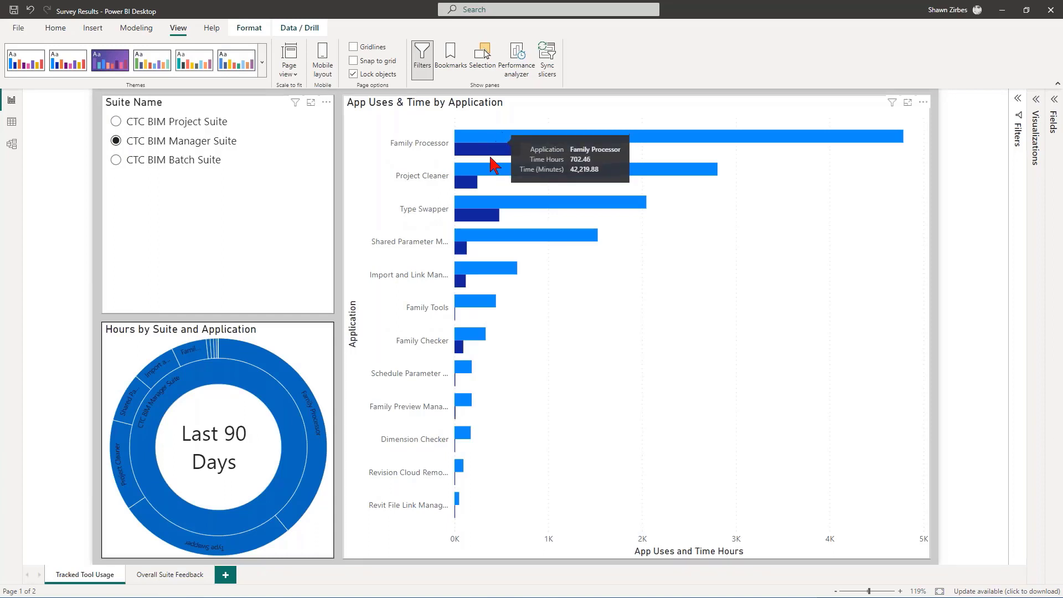
mouse_move(520, 245)
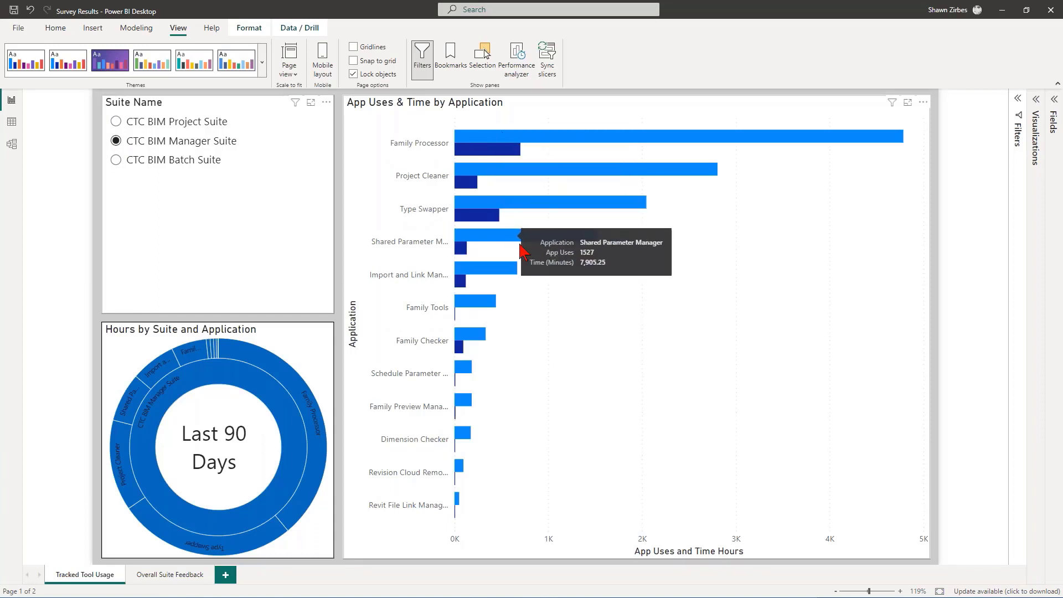
mouse_move(60, 413)
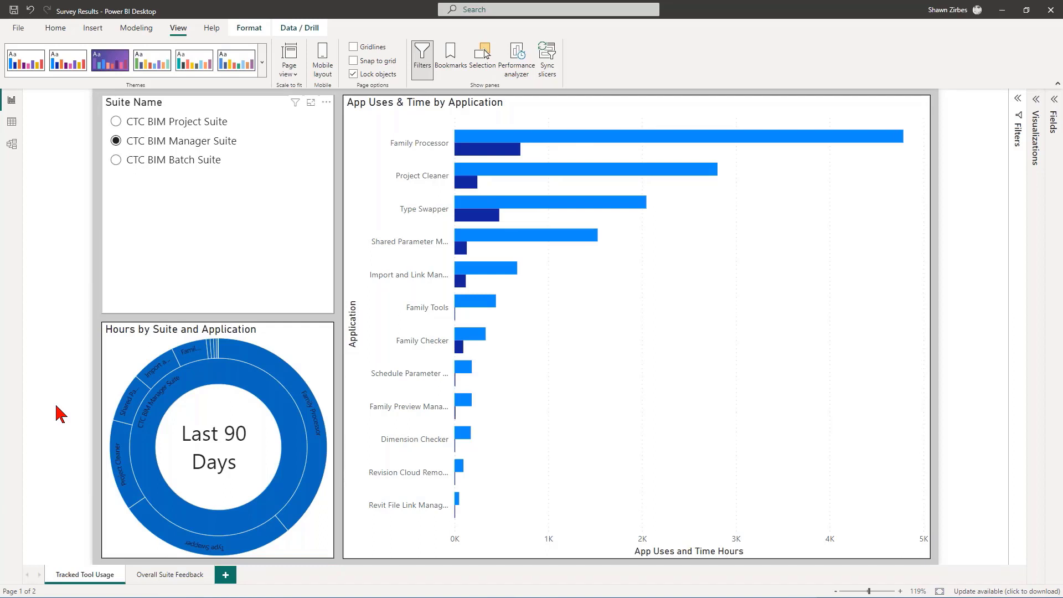
click(116, 159)
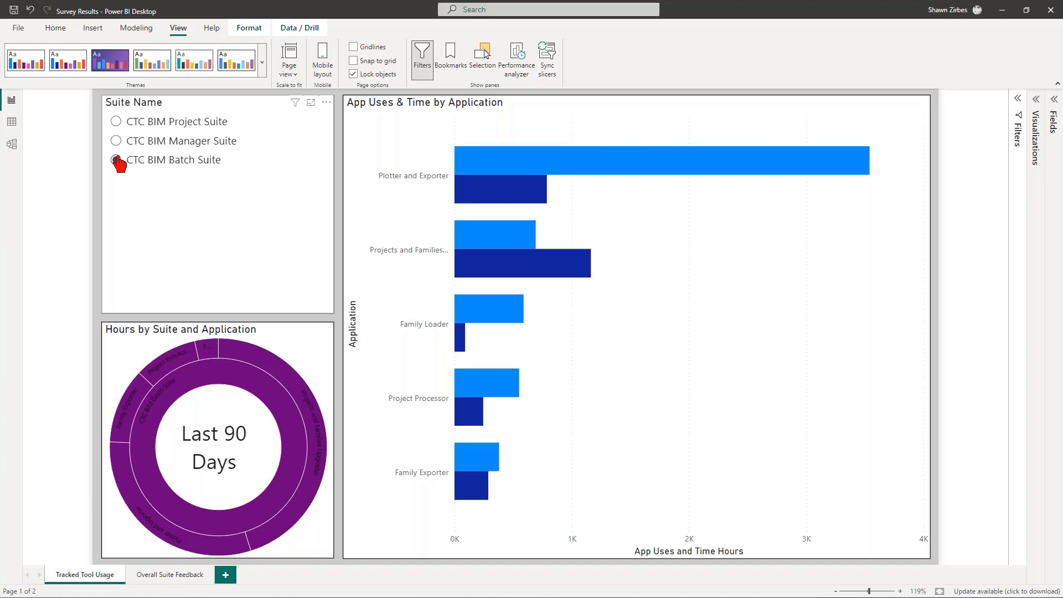
click(115, 159)
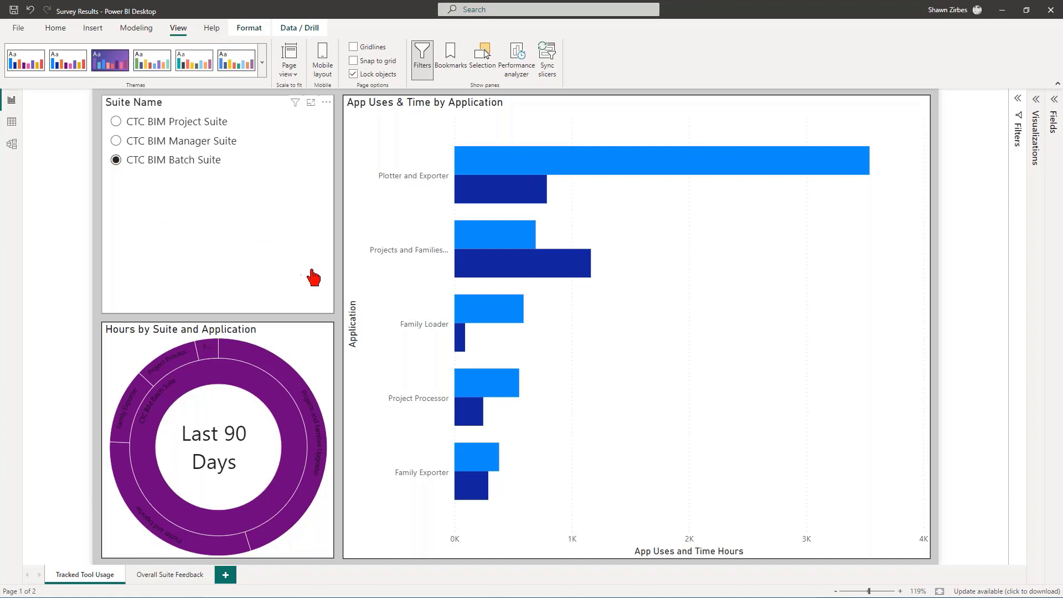
mouse_move(478, 274)
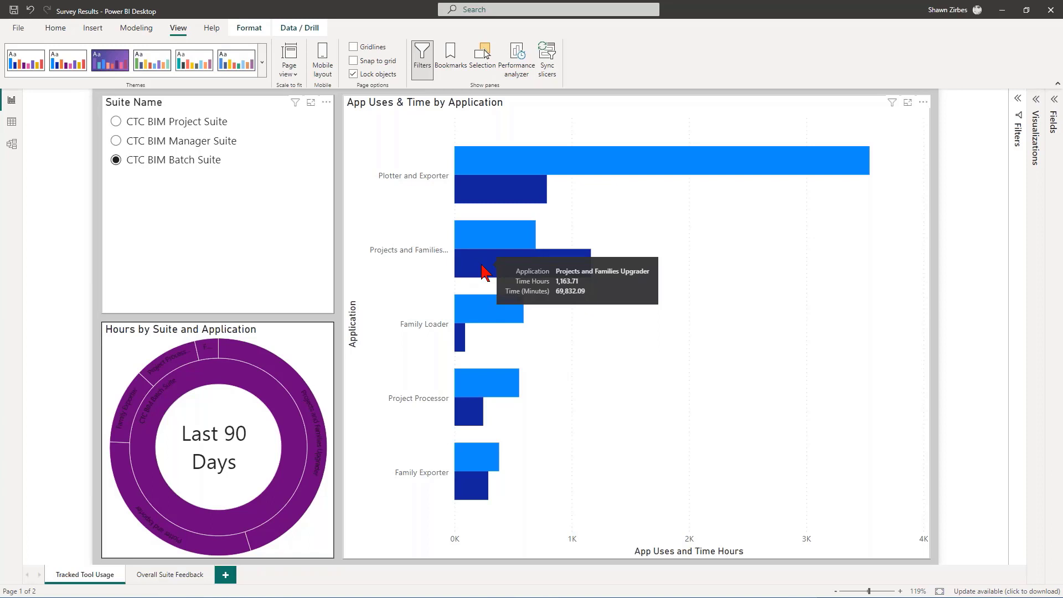
mouse_move(47, 419)
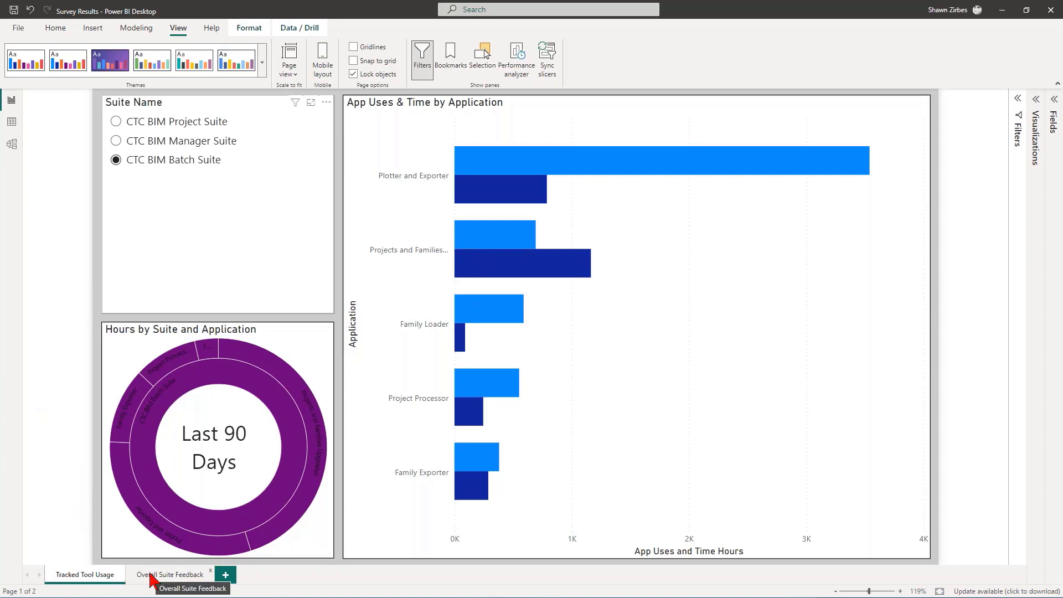
Show the Overall Suite Feedback page and cycle the slicer through Manager, Batch and Project Suite
click(170, 575)
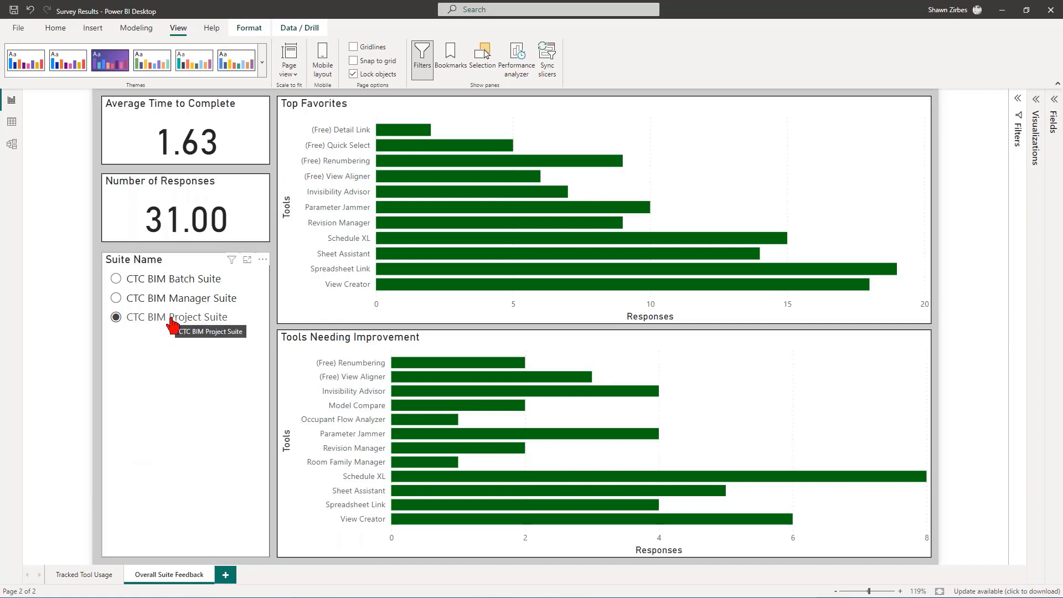
click(116, 298)
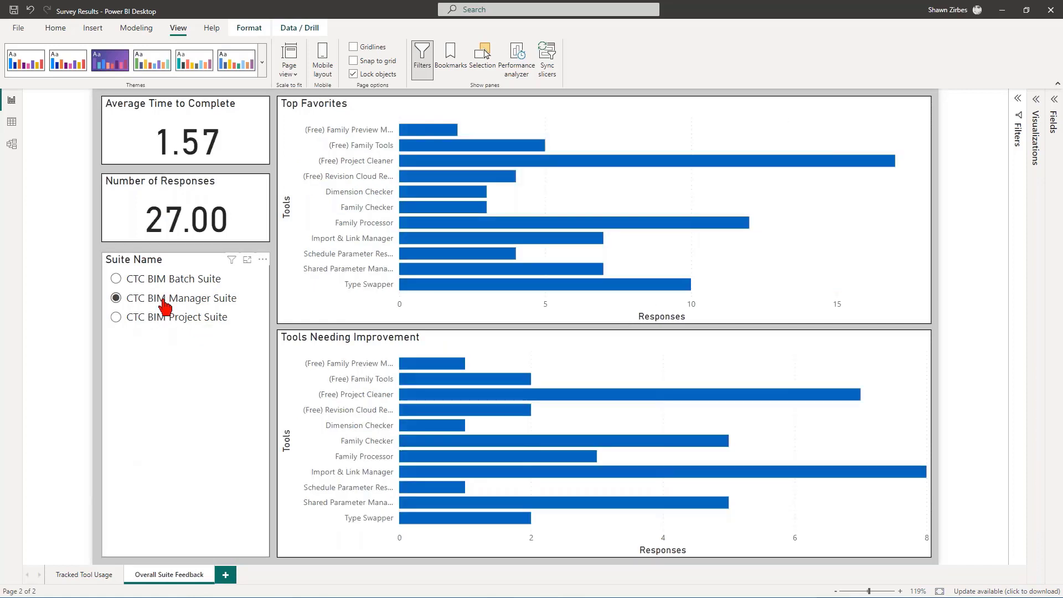
click(117, 279)
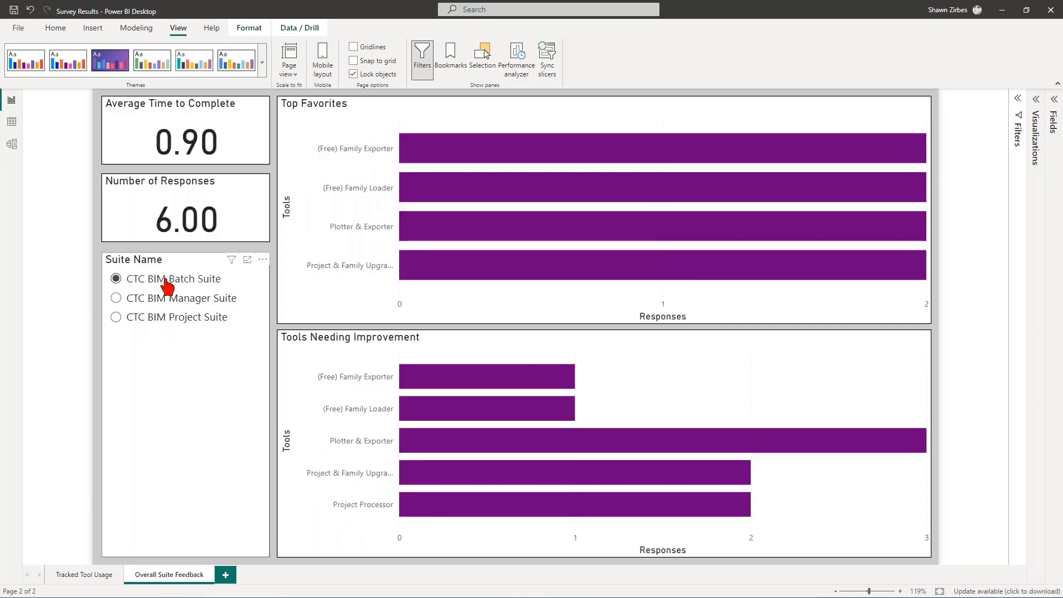
click(115, 317)
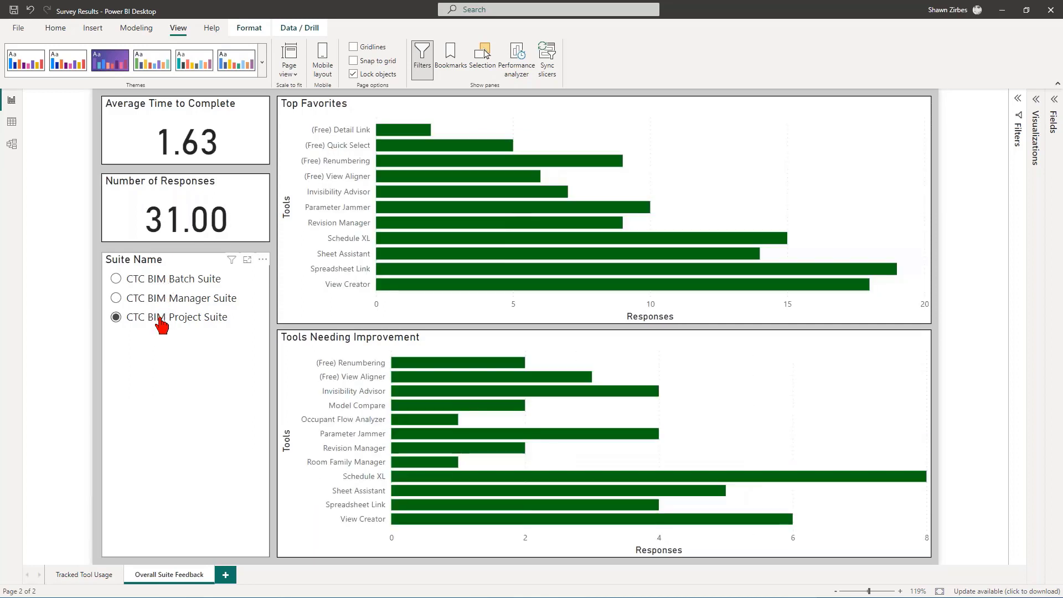
mouse_move(170, 330)
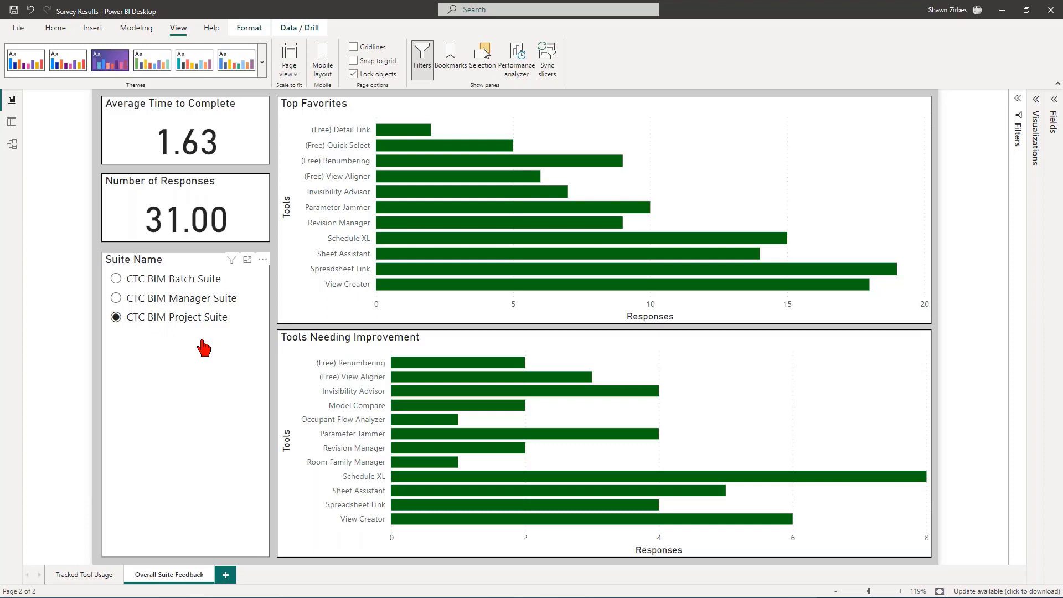
mouse_move(167, 244)
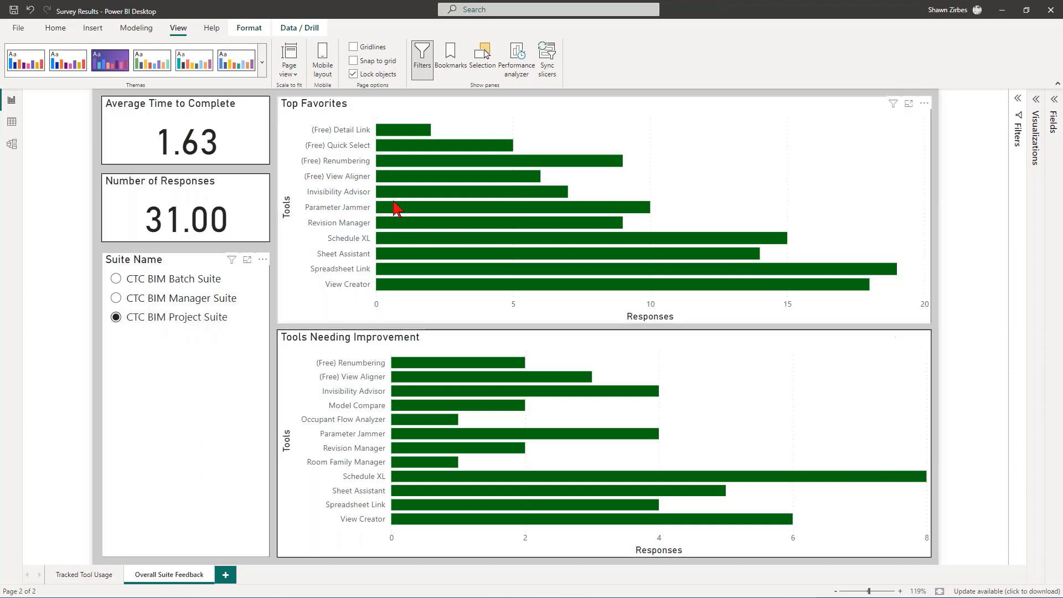
mouse_move(396, 277)
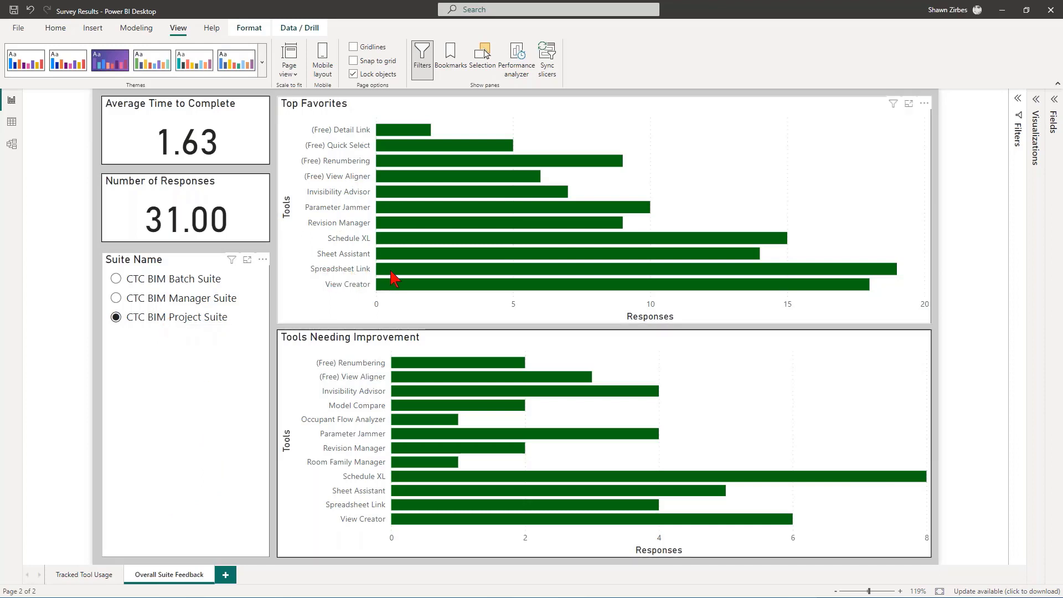
mouse_move(395, 278)
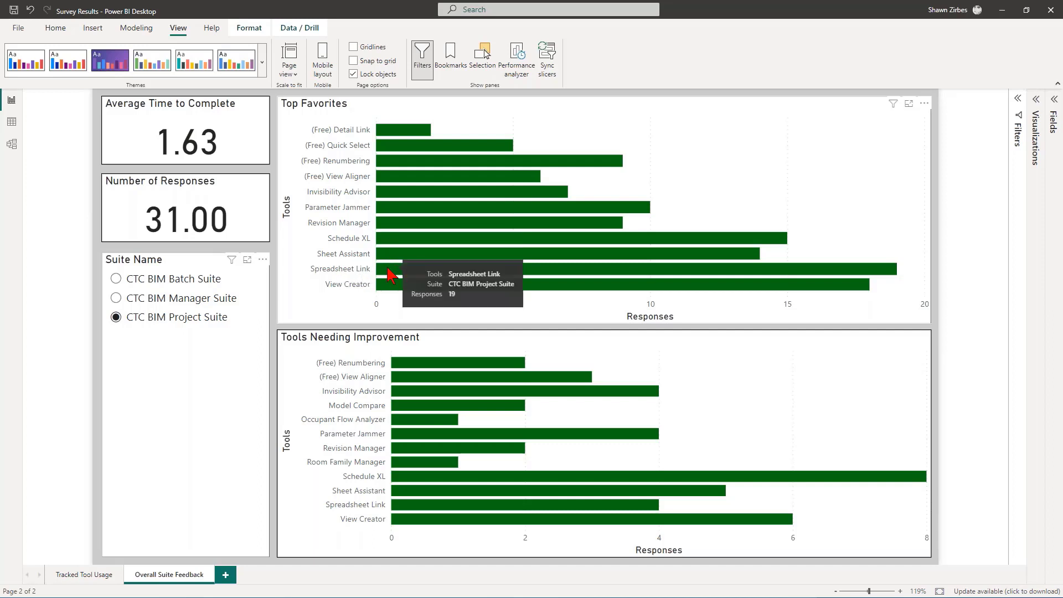
mouse_move(394, 291)
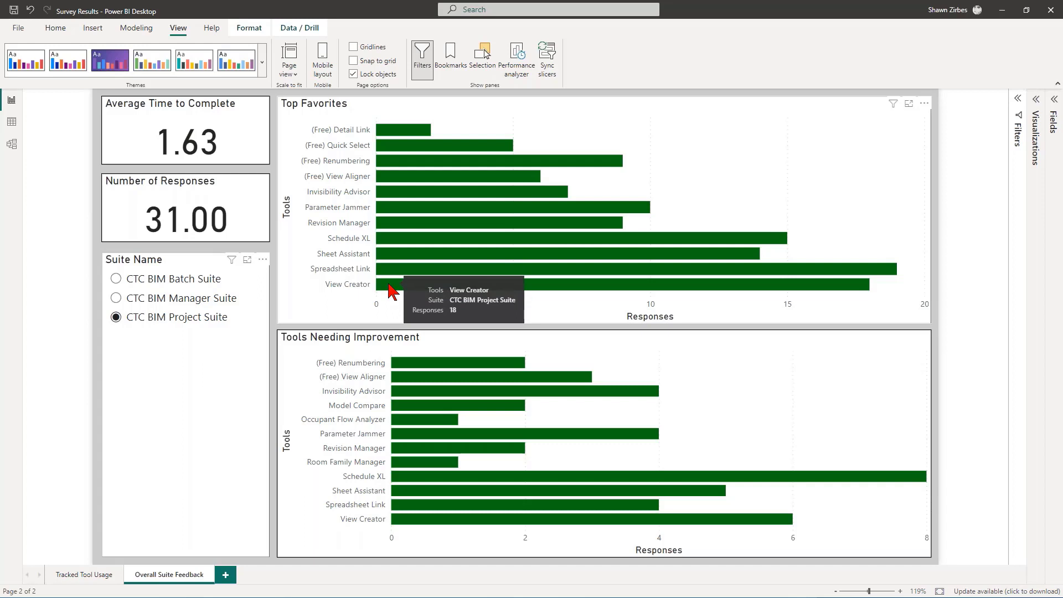
mouse_move(400, 264)
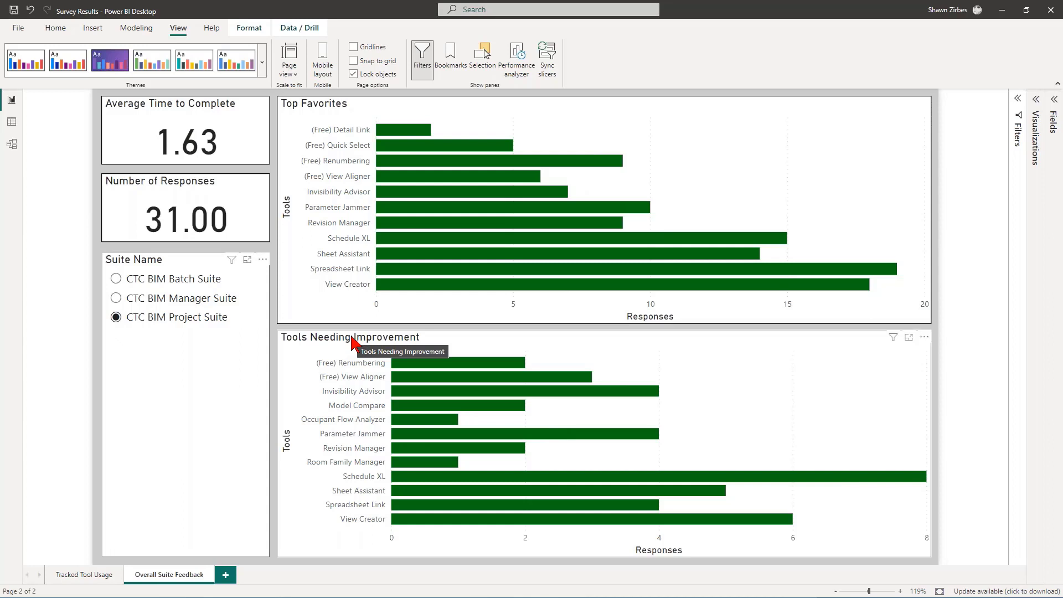
mouse_move(383, 490)
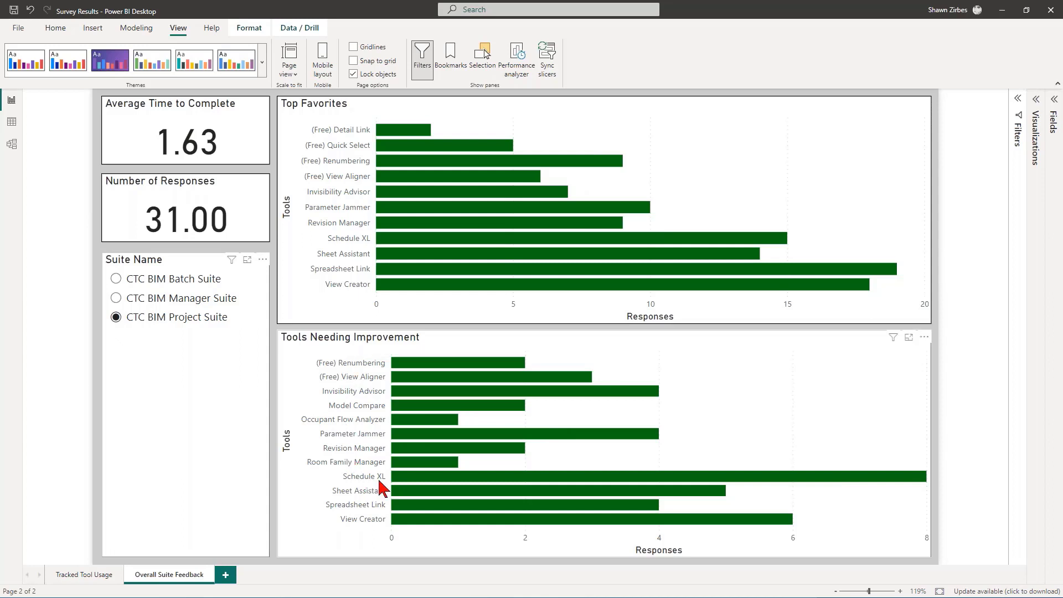
mouse_move(770, 488)
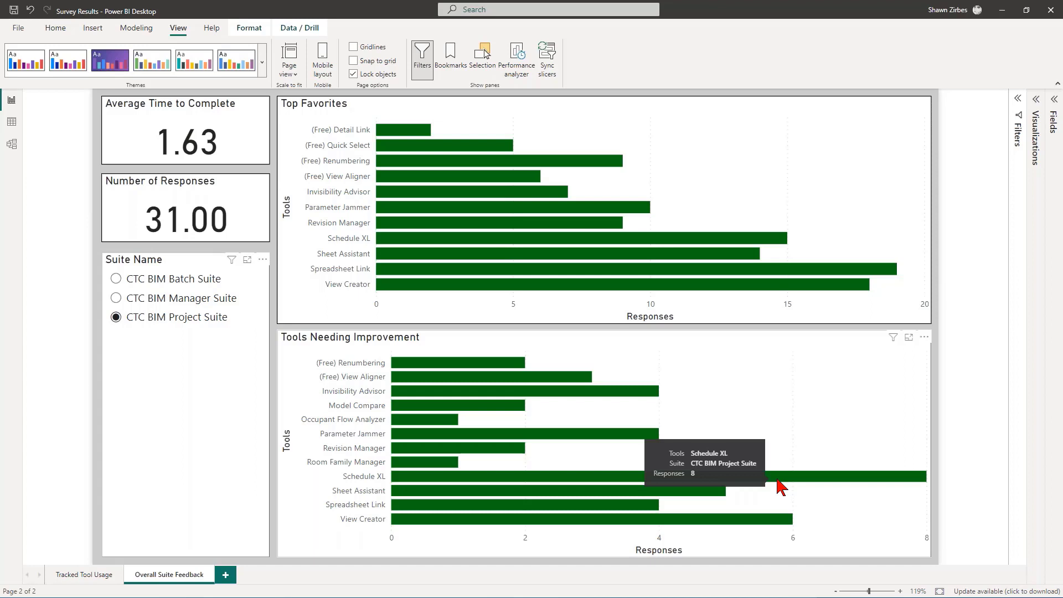
mouse_move(760, 525)
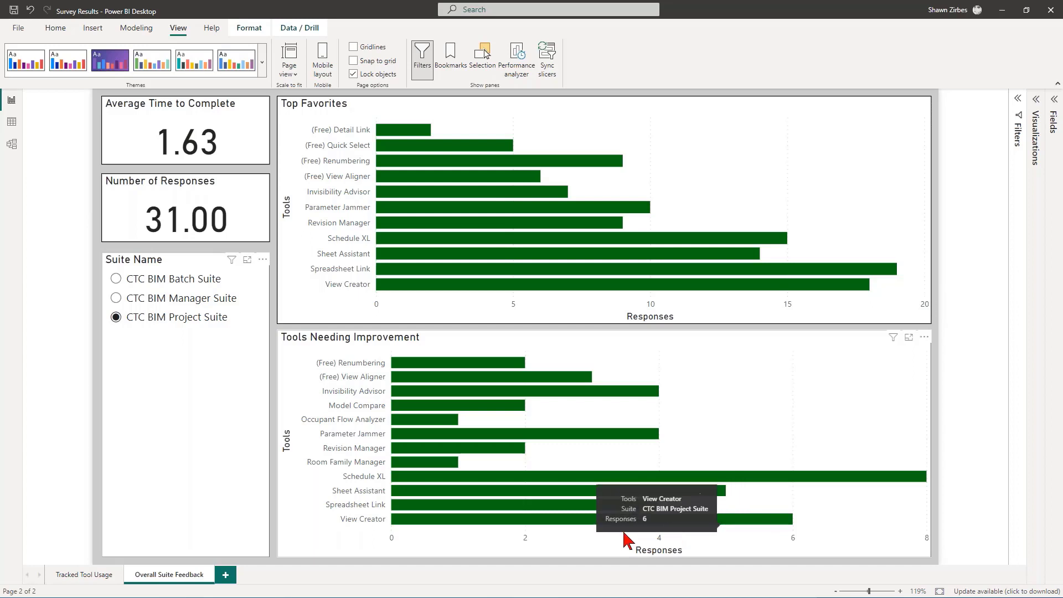
mouse_move(695, 502)
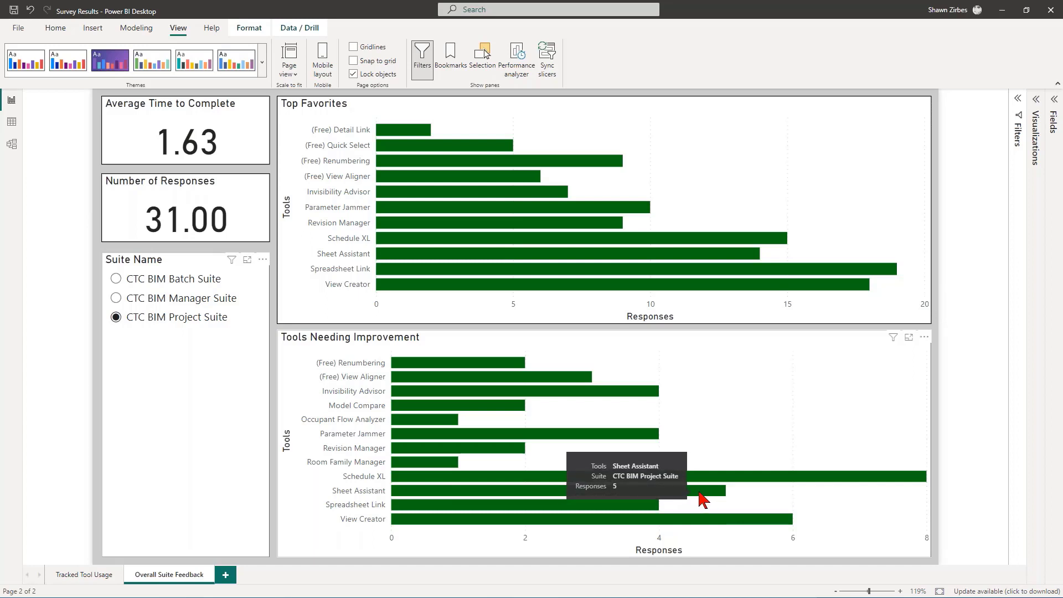
mouse_move(638, 505)
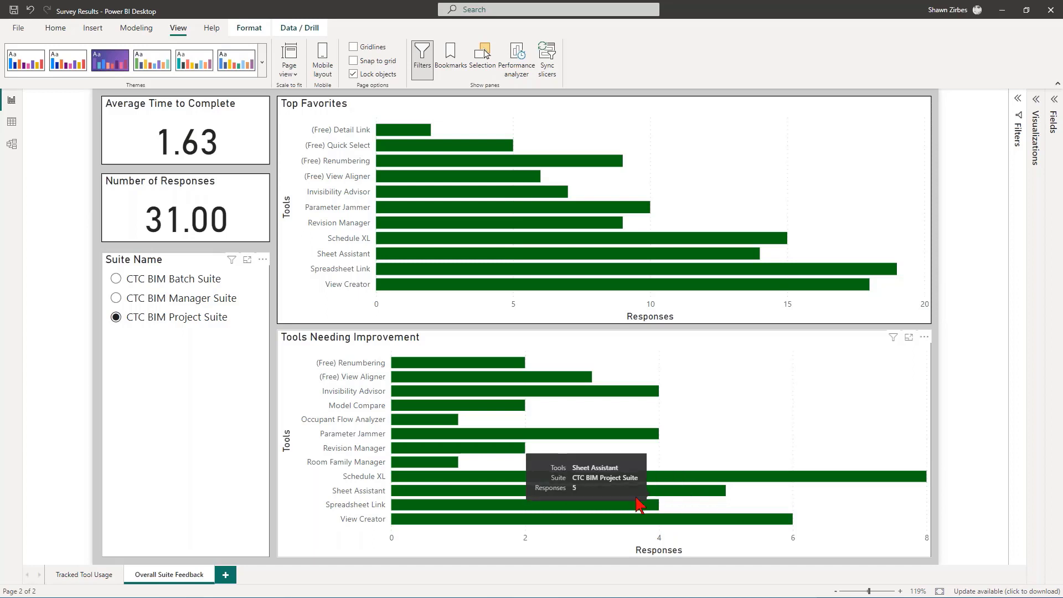
mouse_move(624, 439)
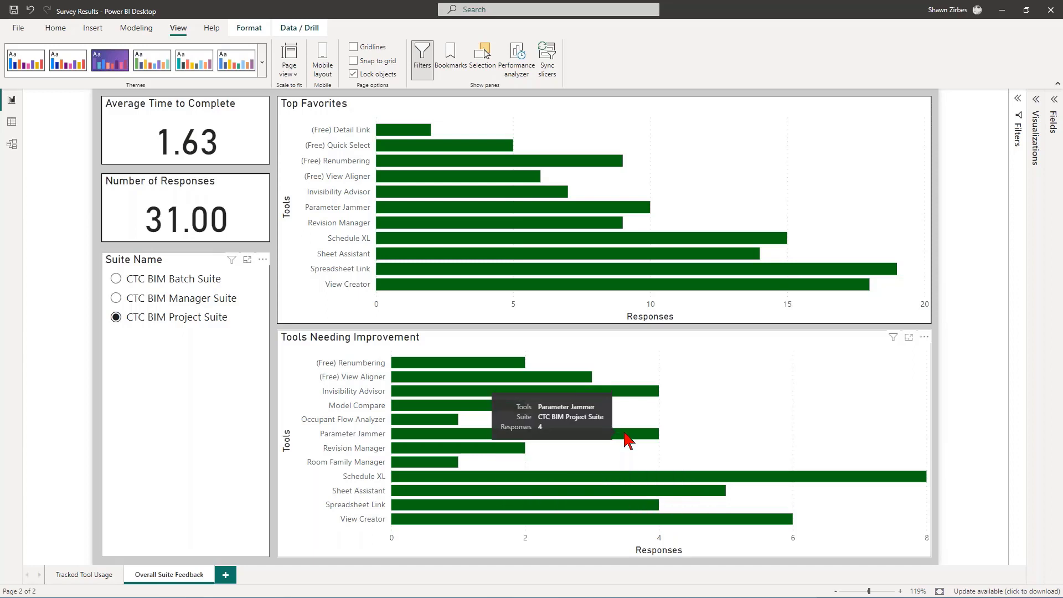
mouse_move(633, 399)
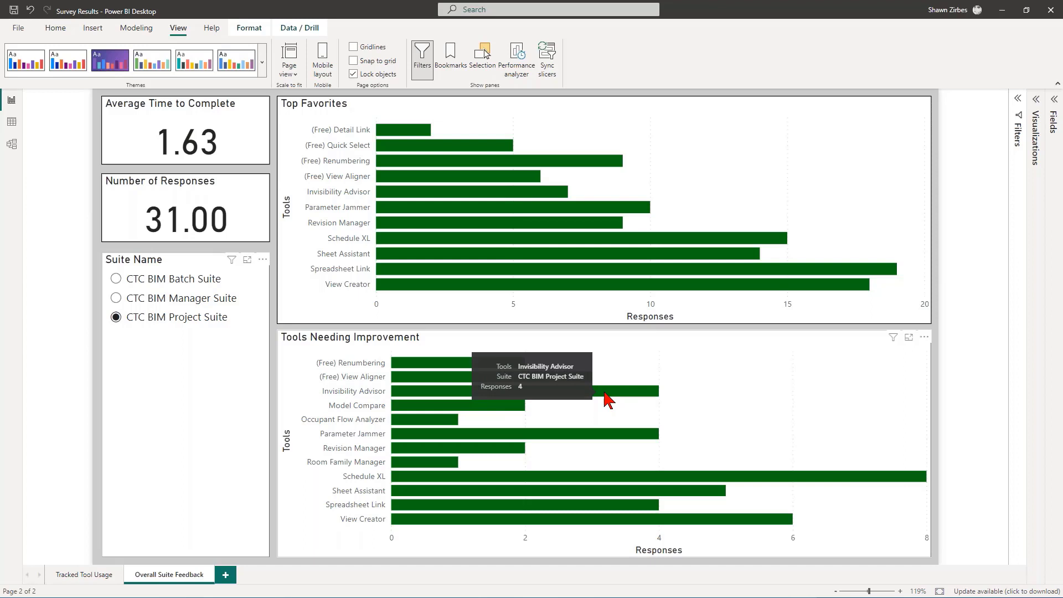
Filter the feedback page to CTC BIM Manager Suite and its 27 responses
click(116, 298)
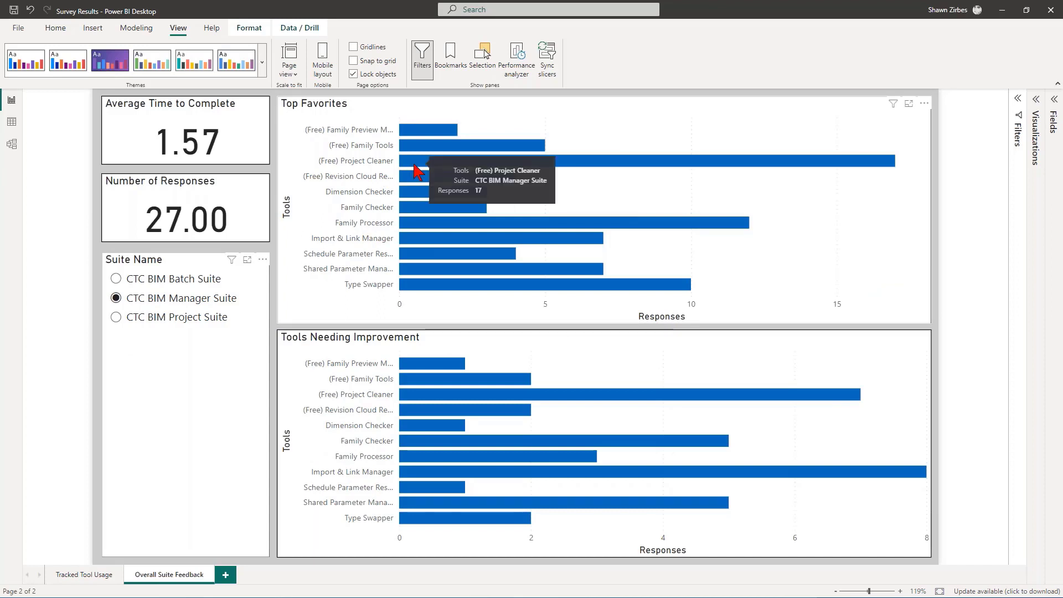
mouse_move(603, 167)
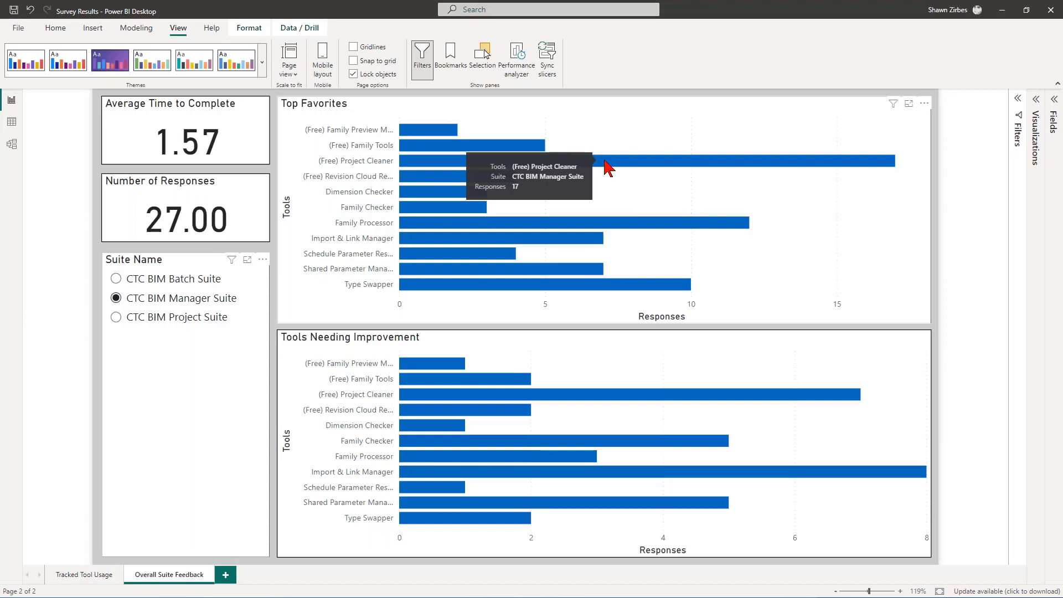
mouse_move(657, 228)
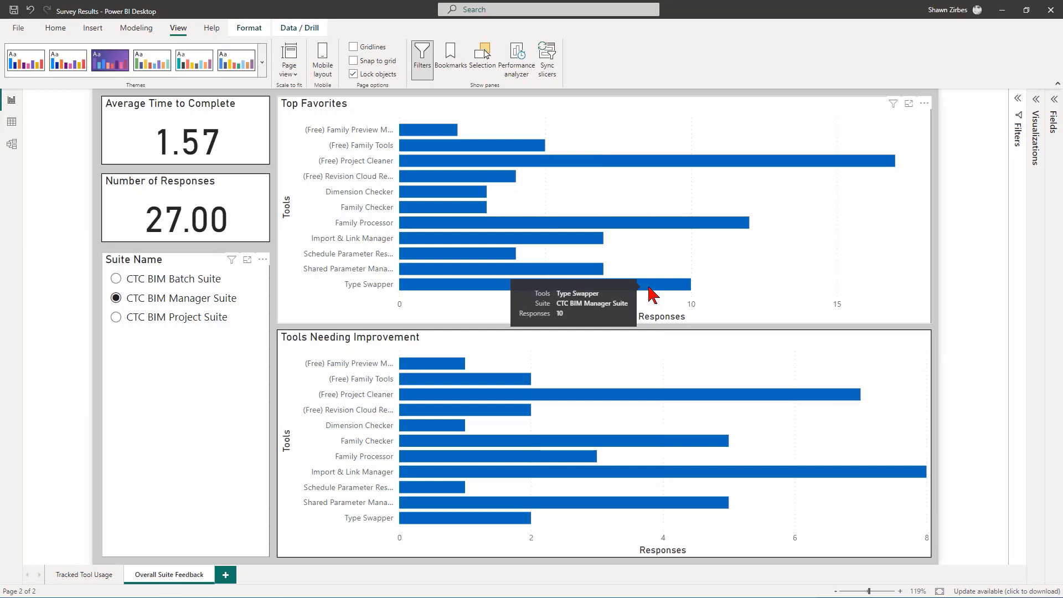
mouse_move(578, 250)
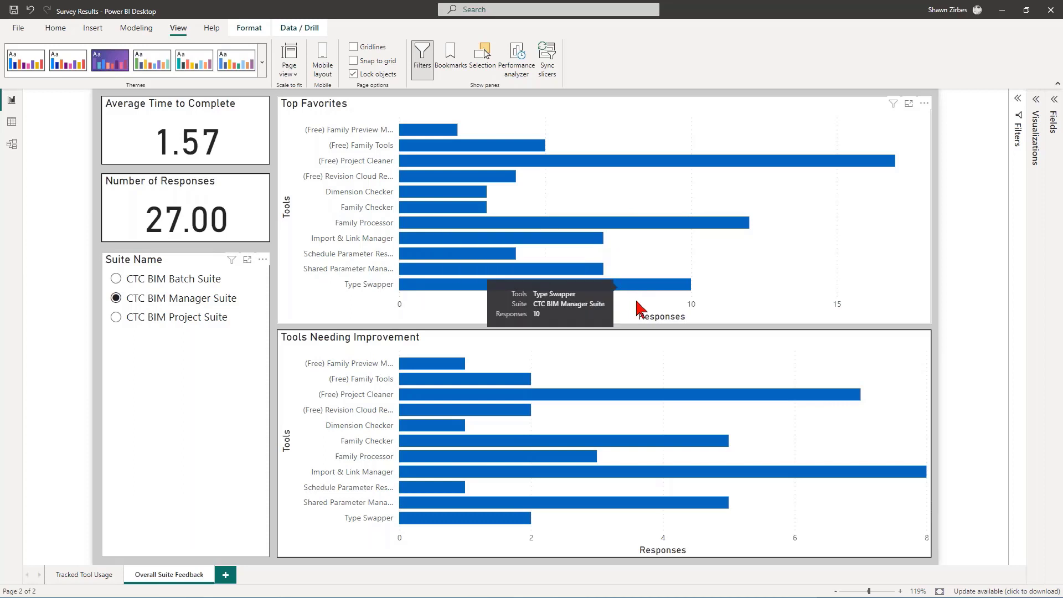
mouse_move(630, 306)
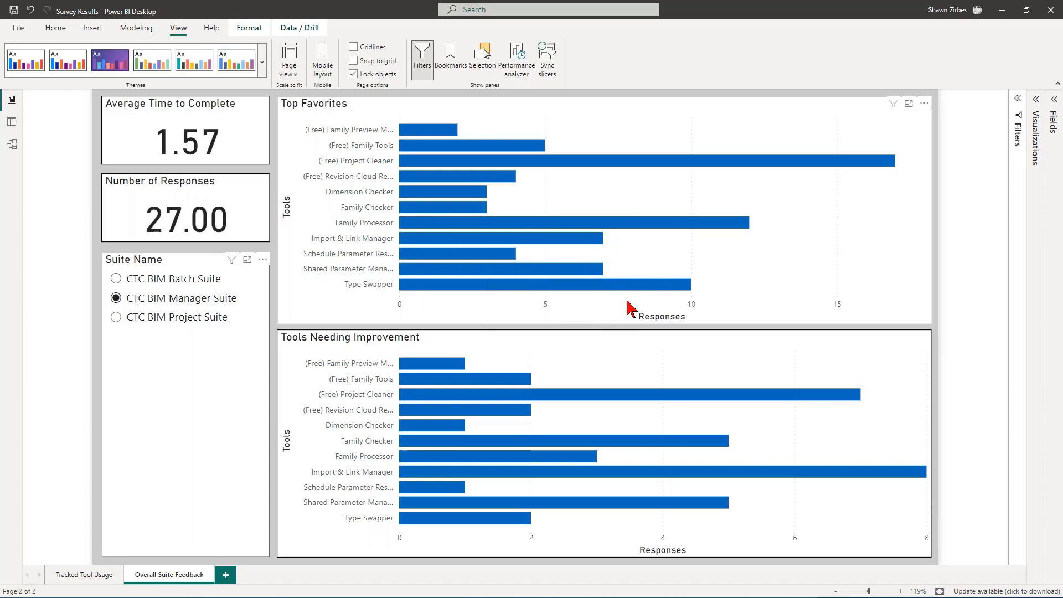
mouse_move(542, 395)
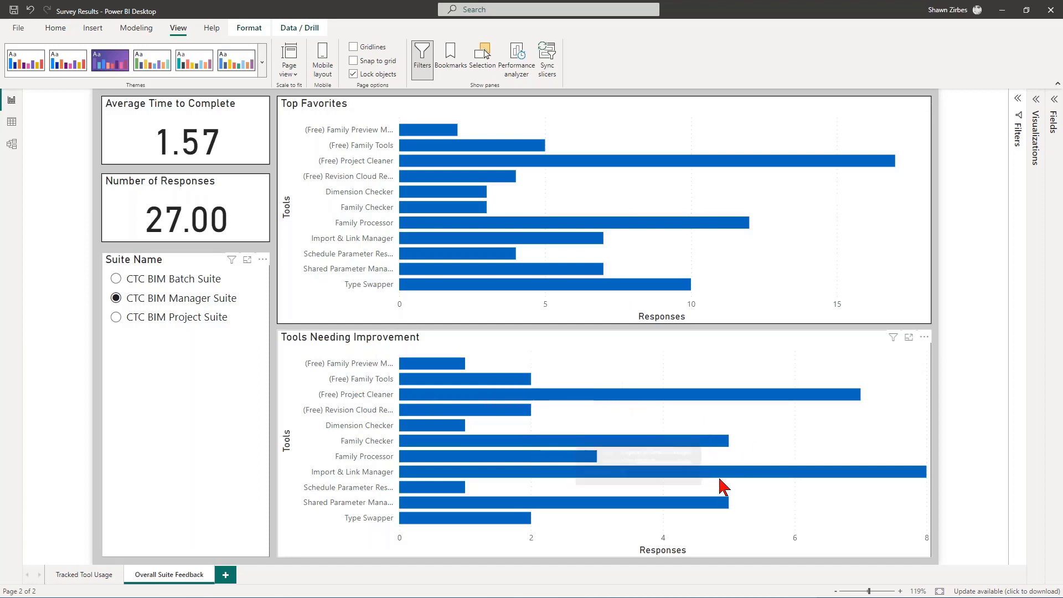
mouse_move(728, 475)
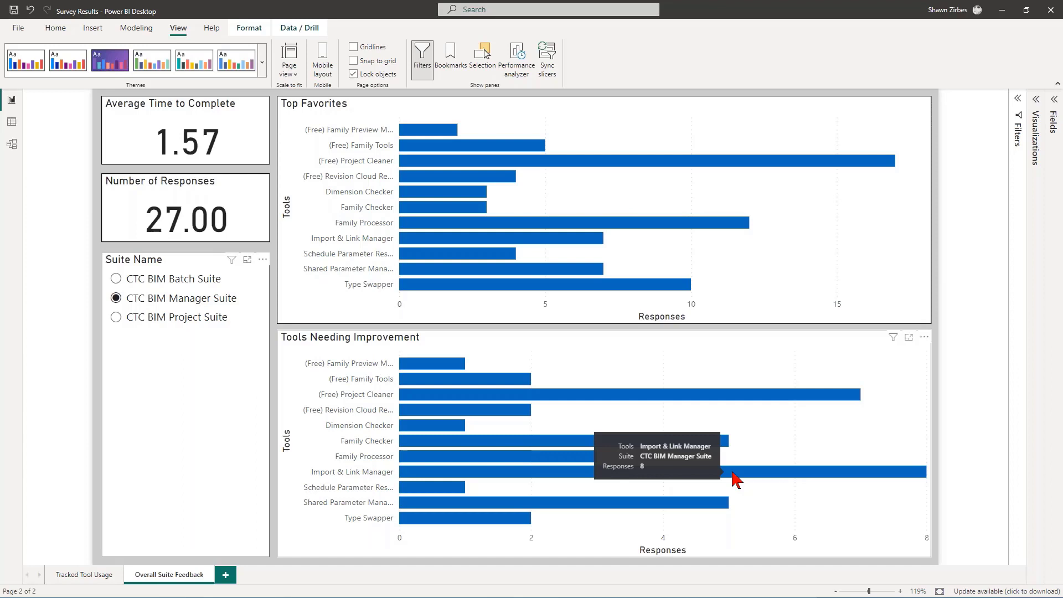
mouse_move(738, 402)
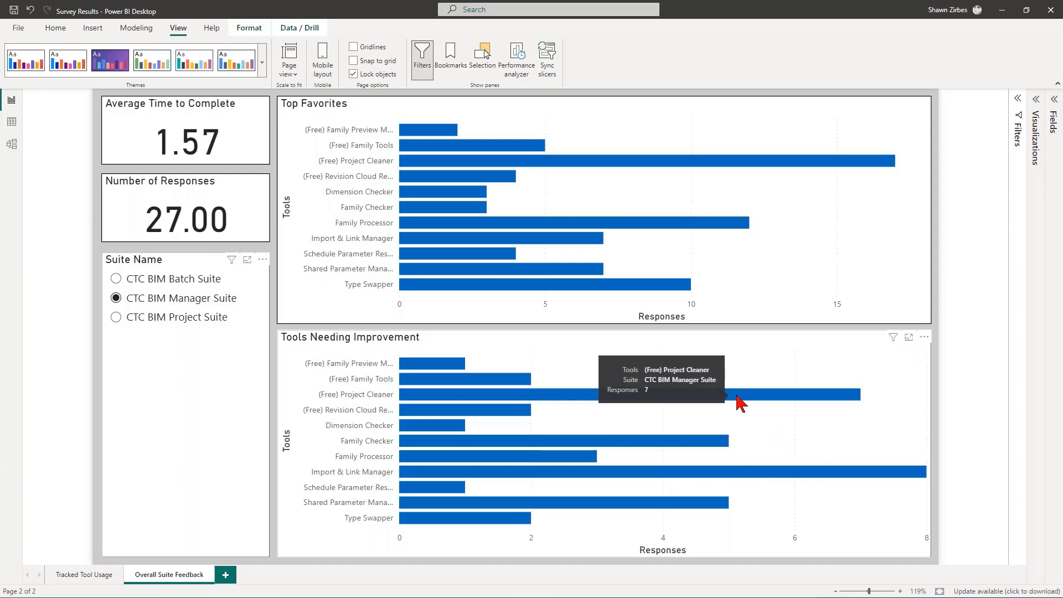
mouse_move(712, 444)
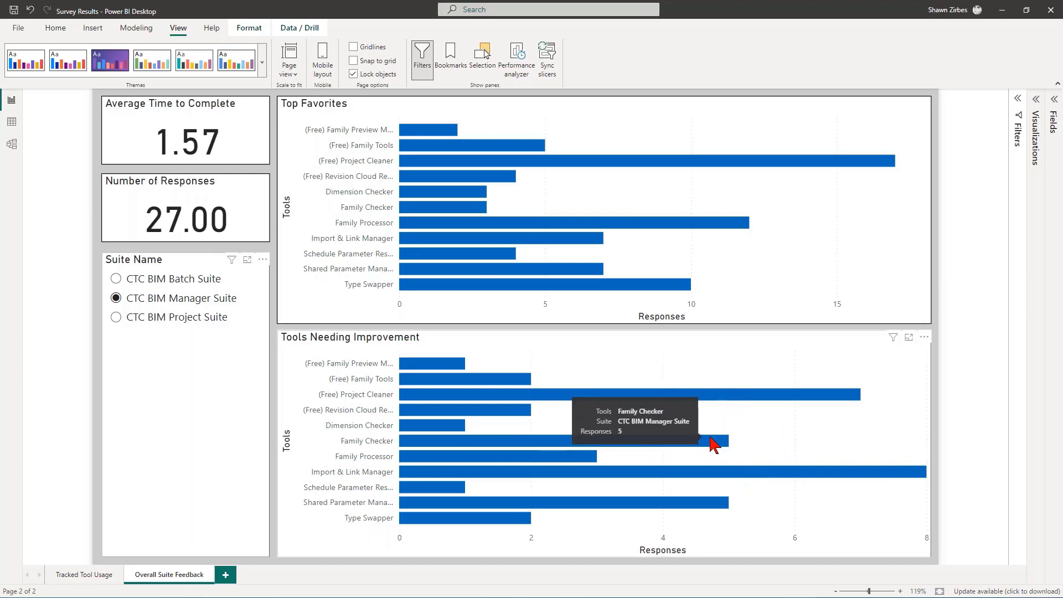
mouse_move(715, 507)
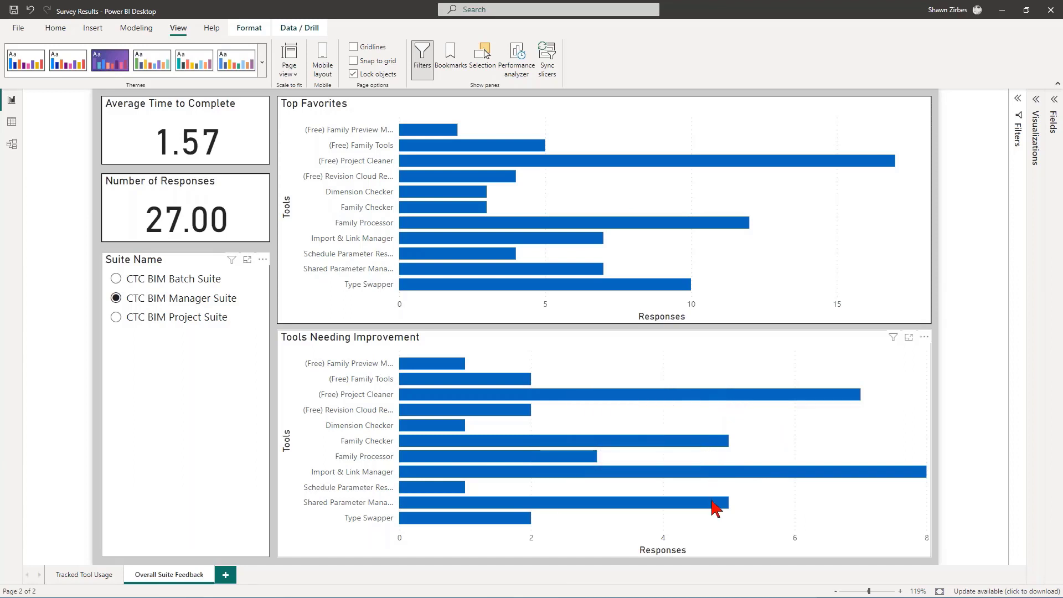
mouse_move(715, 505)
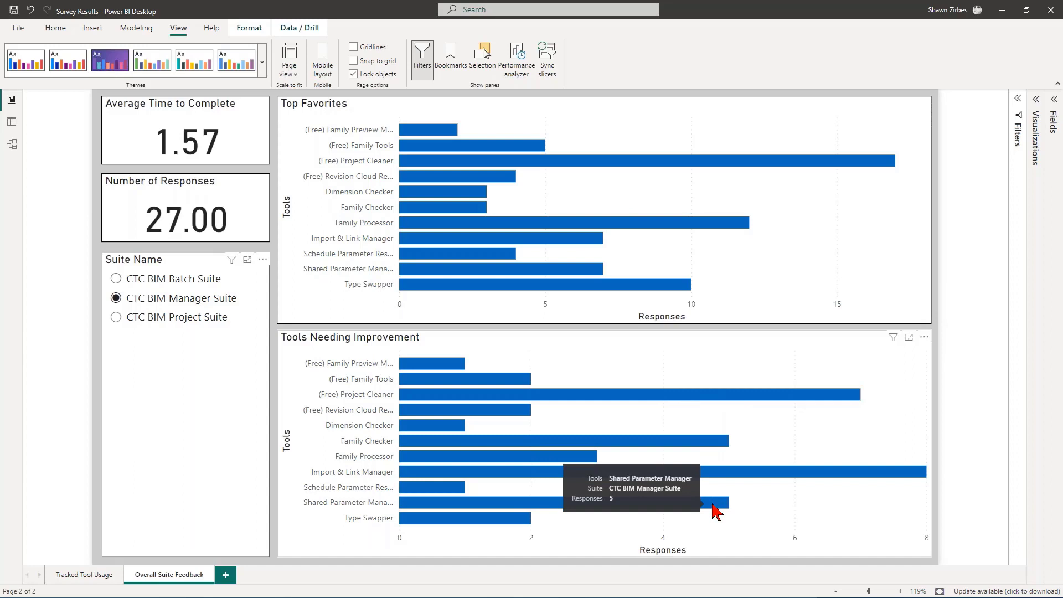
mouse_move(587, 466)
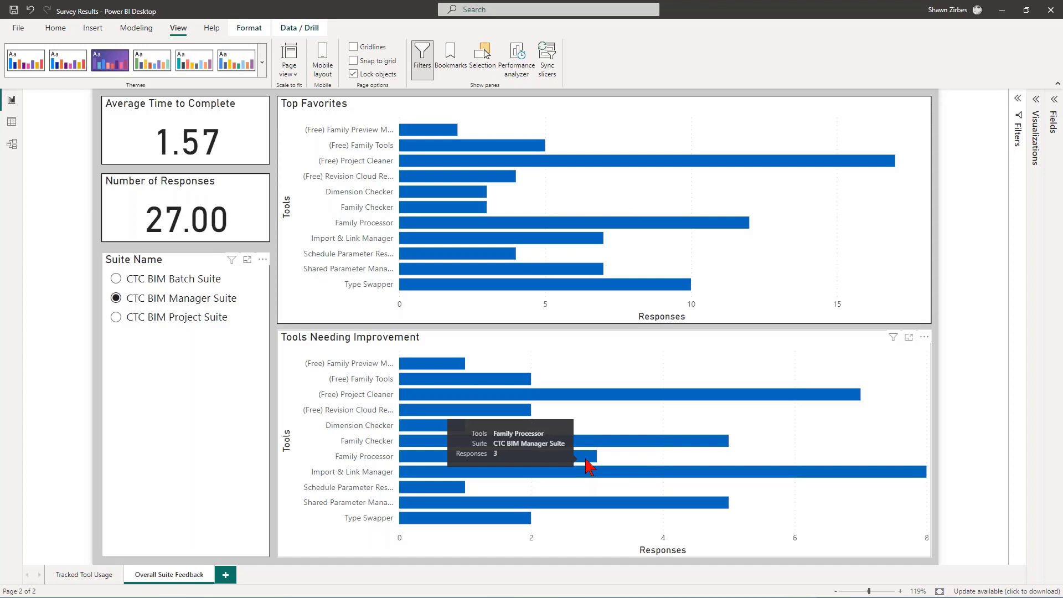
mouse_move(603, 429)
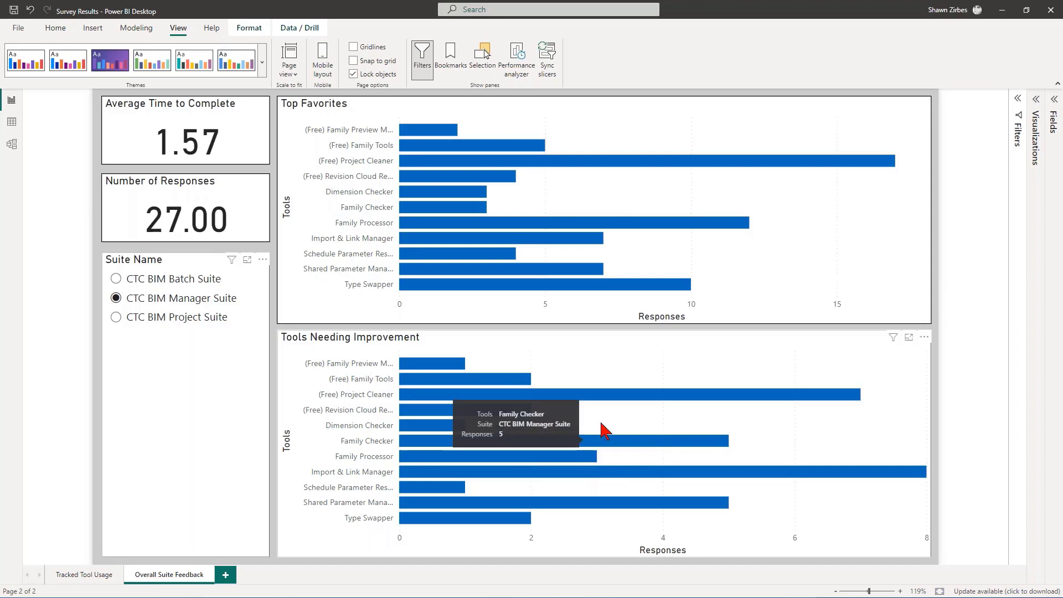
mouse_move(671, 505)
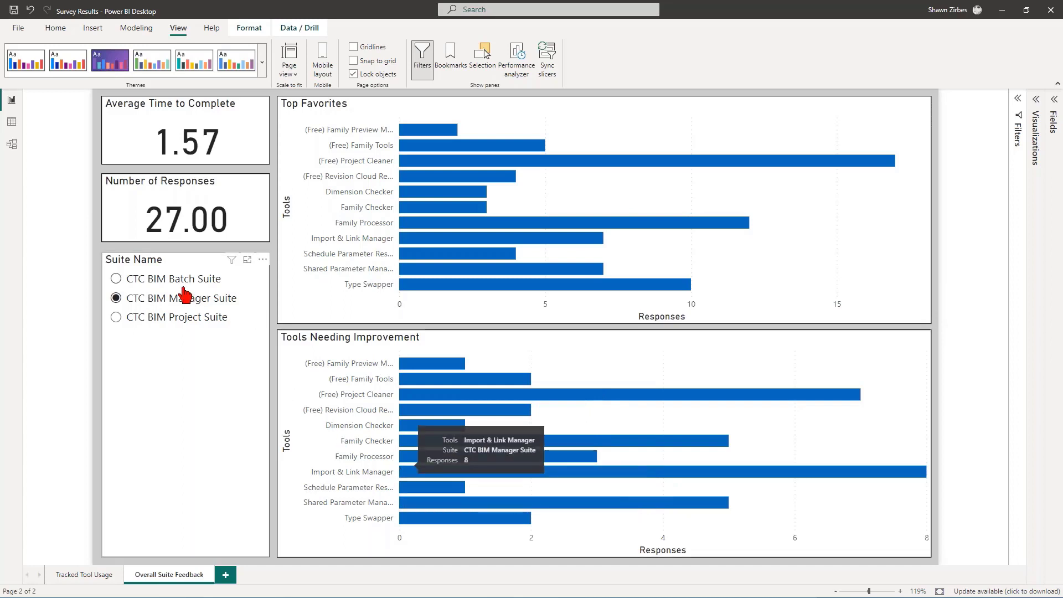
Filter the feedback page to CTC BIM Batch Suite results only
click(116, 279)
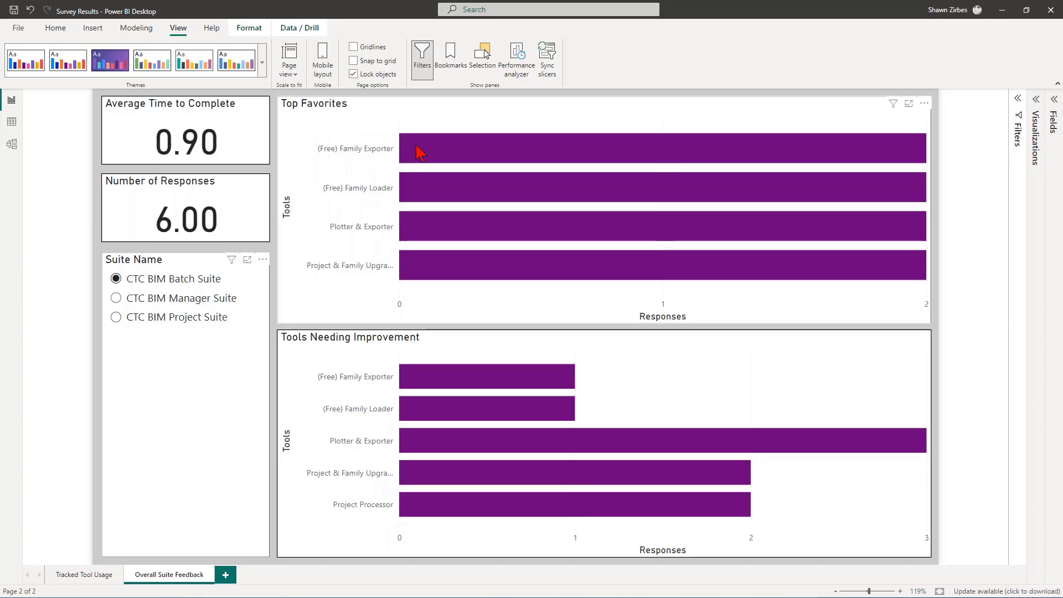
mouse_move(421, 150)
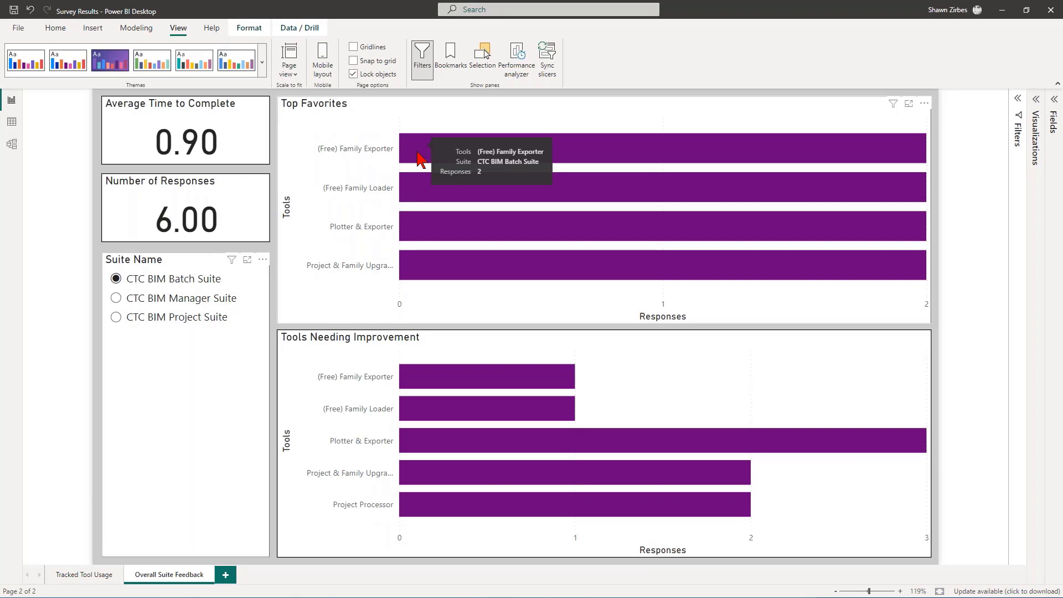
mouse_move(428, 229)
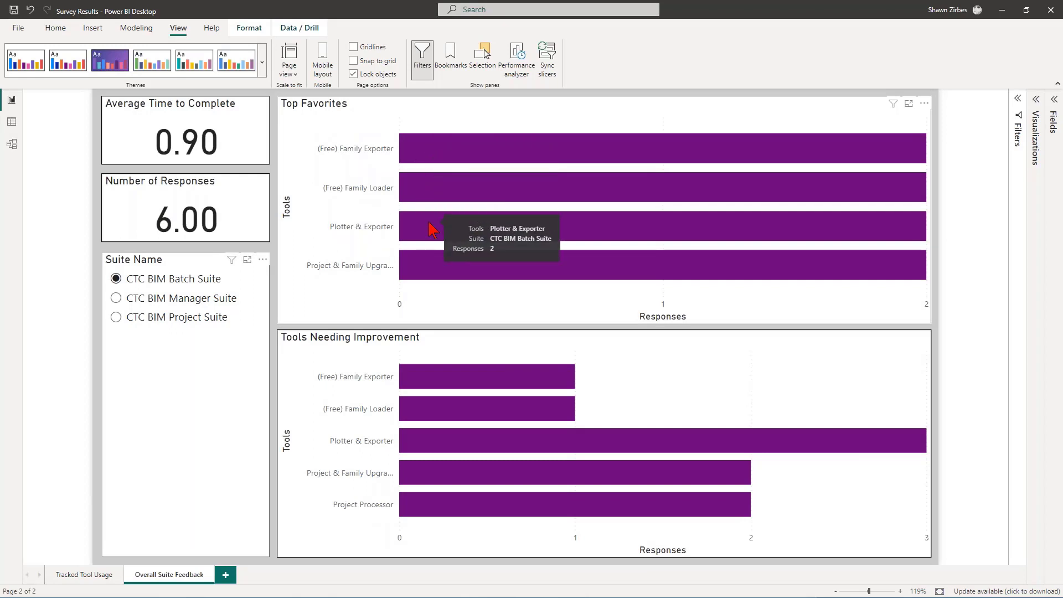
mouse_move(472, 165)
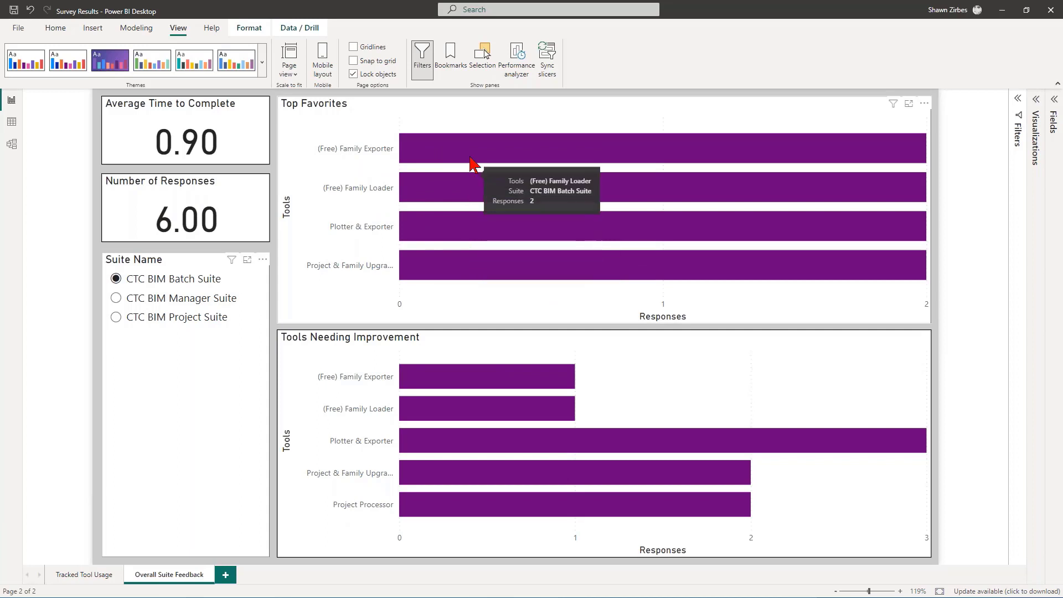
mouse_move(472, 278)
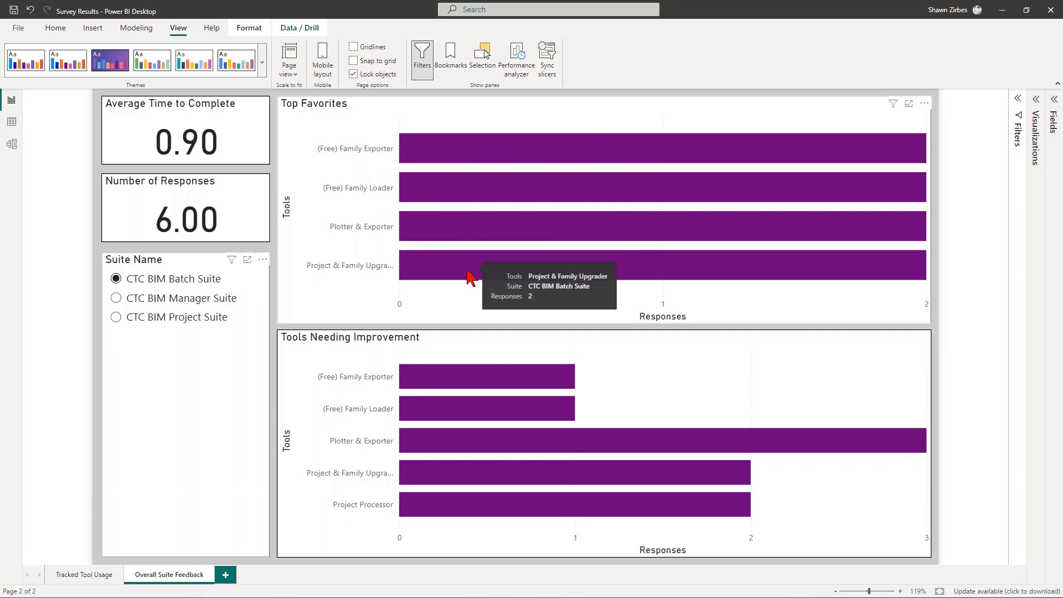
mouse_move(846, 441)
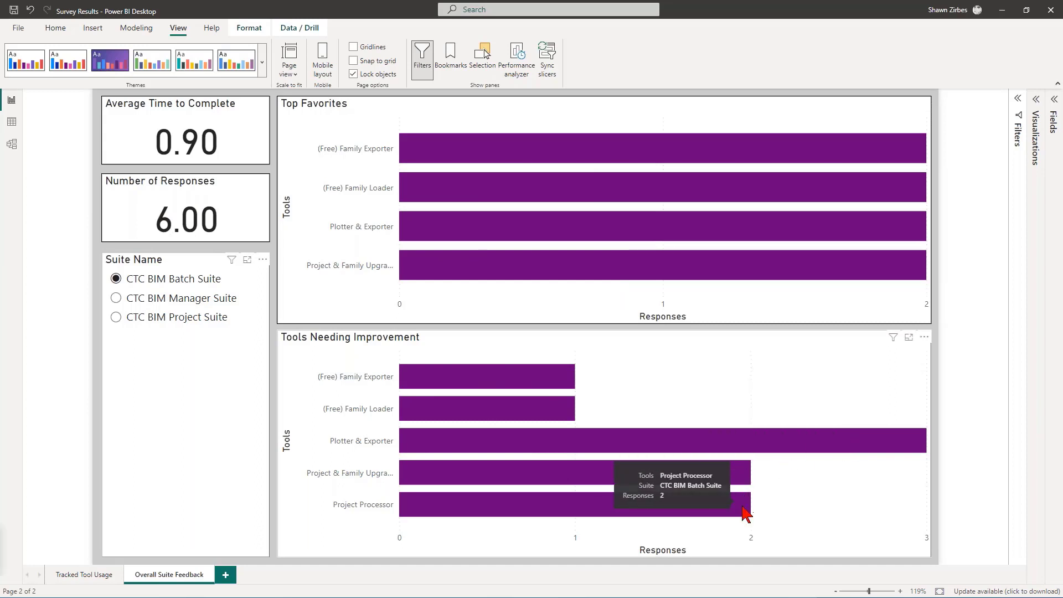
mouse_move(676, 515)
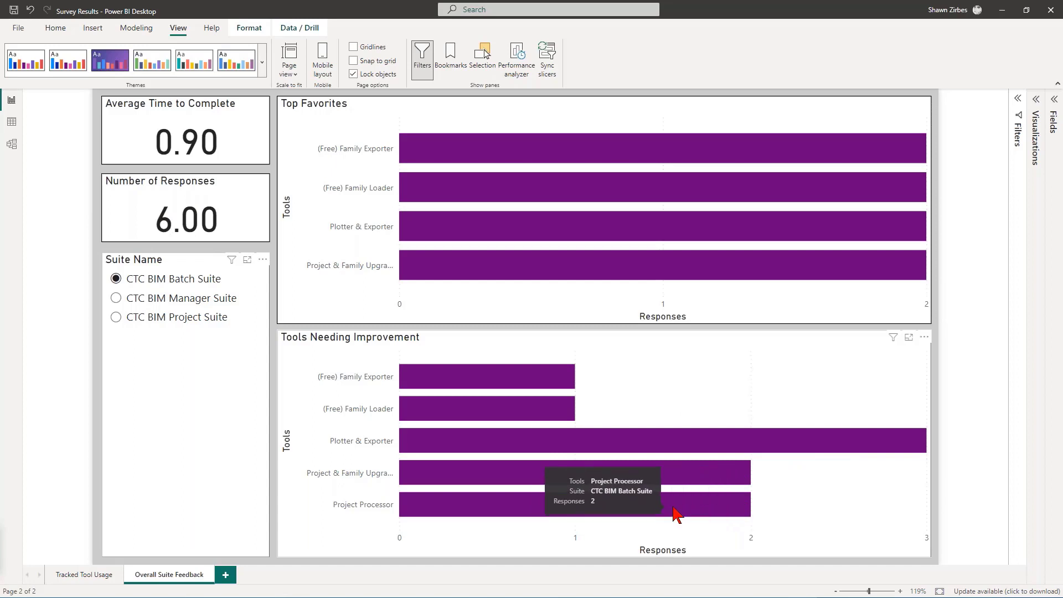
mouse_move(735, 451)
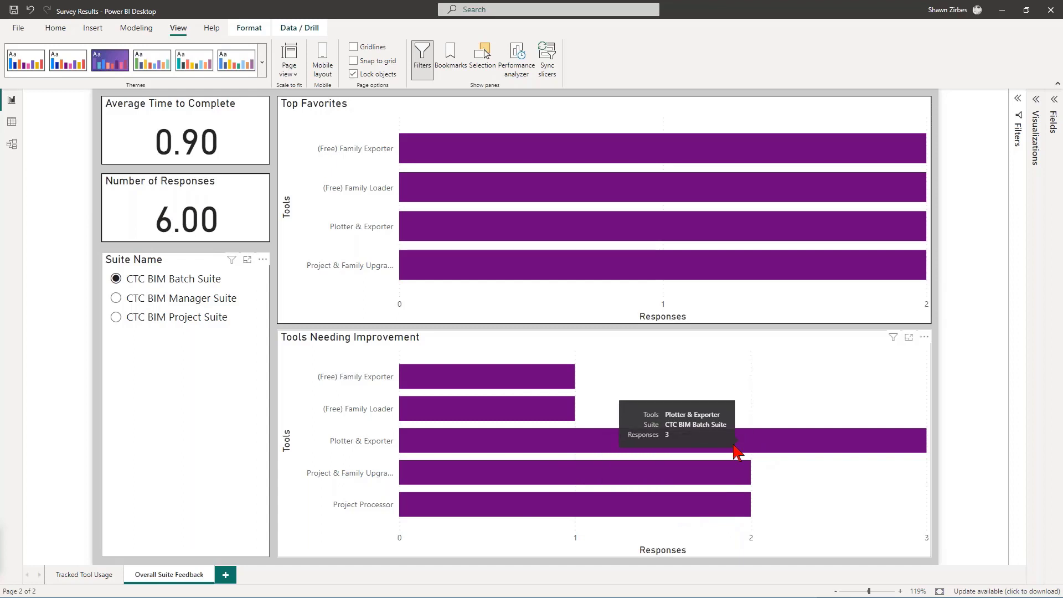
mouse_move(765, 453)
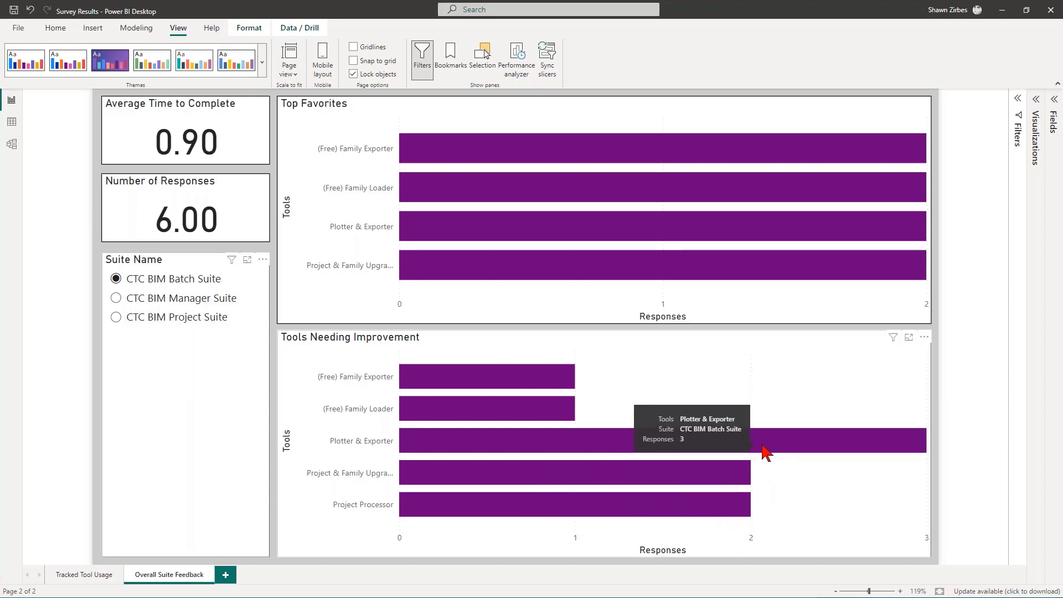
mouse_move(780, 450)
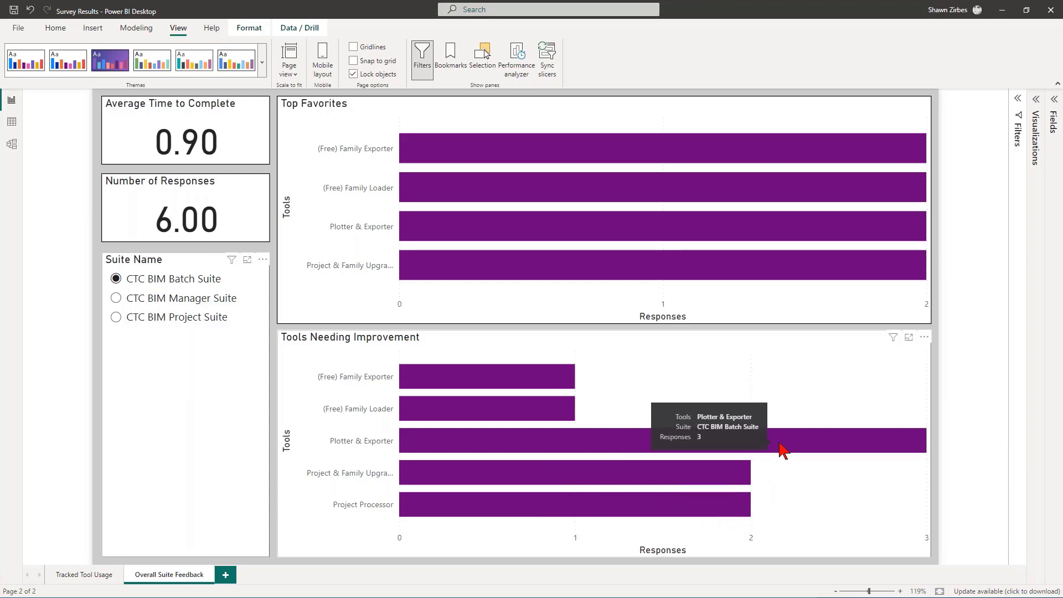
mouse_move(749, 529)
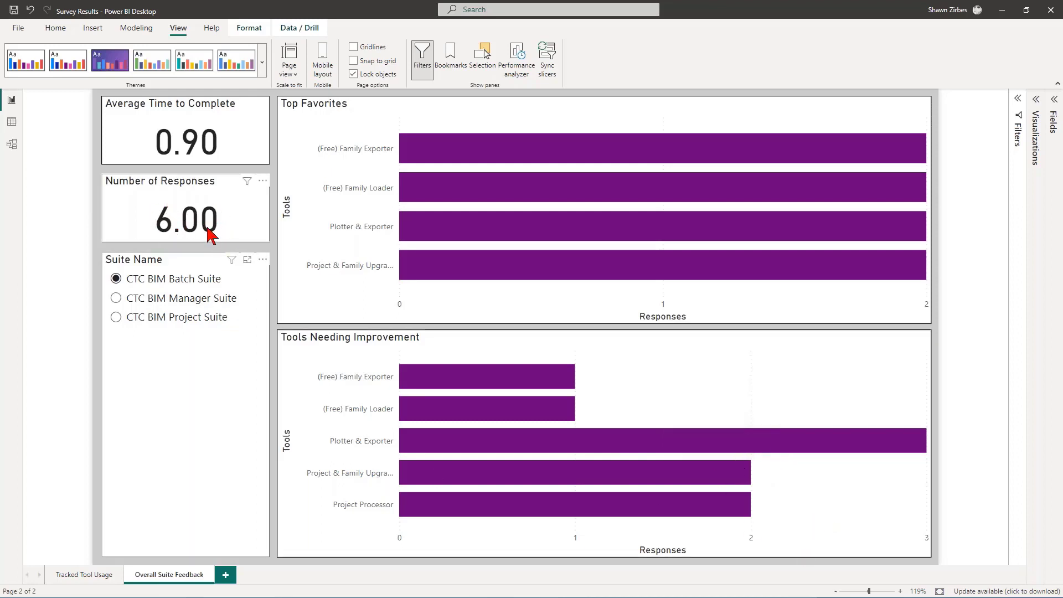
mouse_move(194, 367)
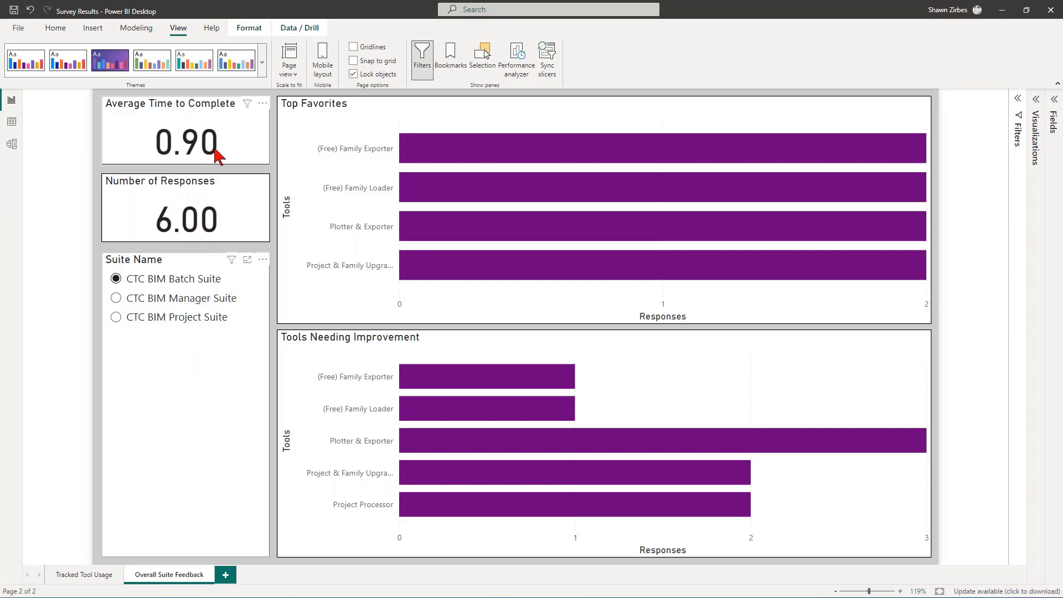
mouse_move(153, 125)
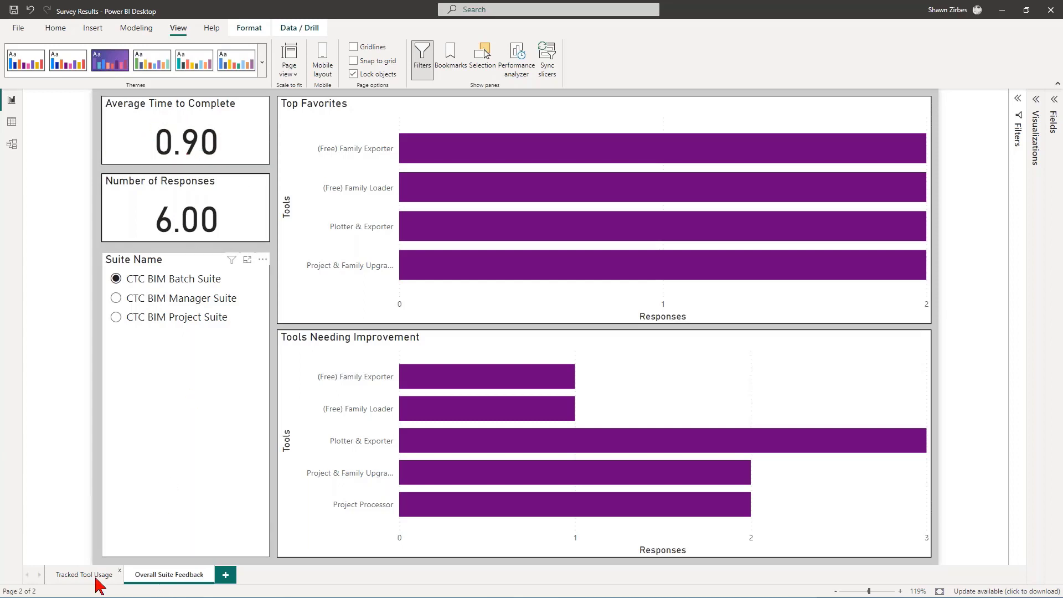
mouse_move(84, 575)
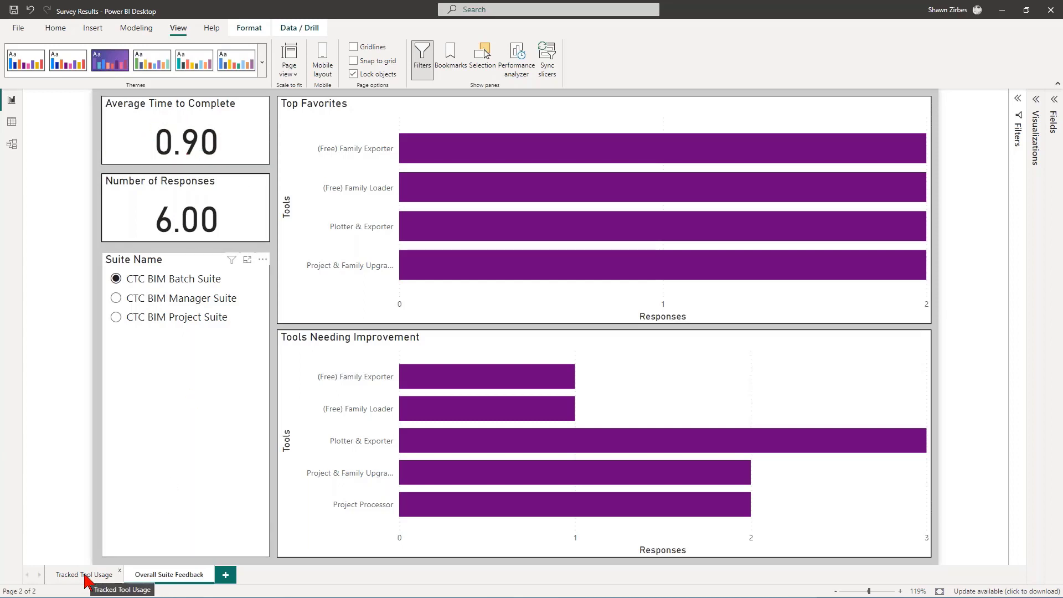
Switch the slicer to CTC BIM Manager Suite, then back to CTC BIM Project Suite
click(168, 575)
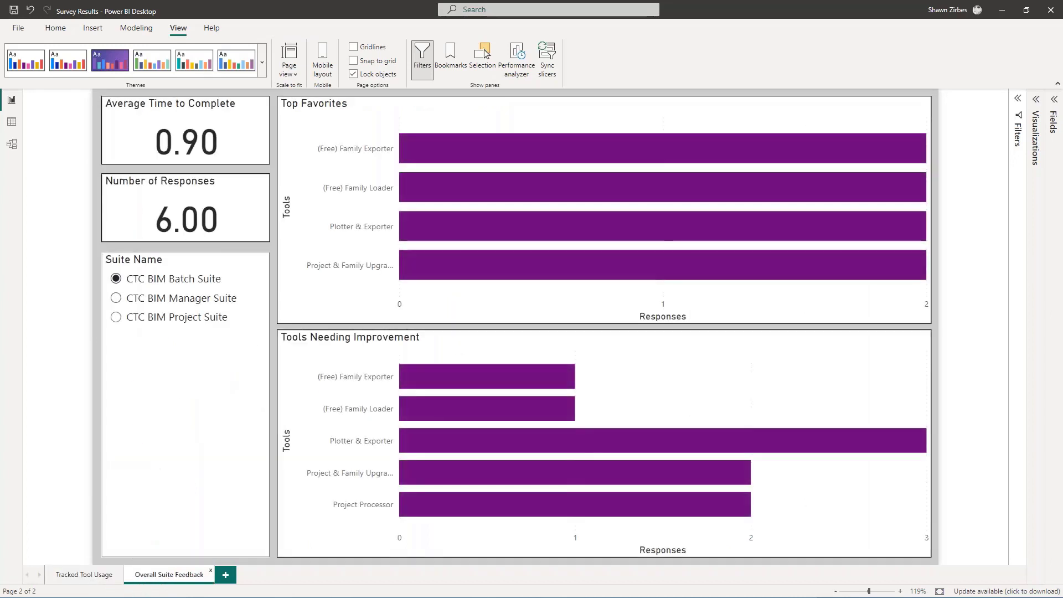
click(117, 297)
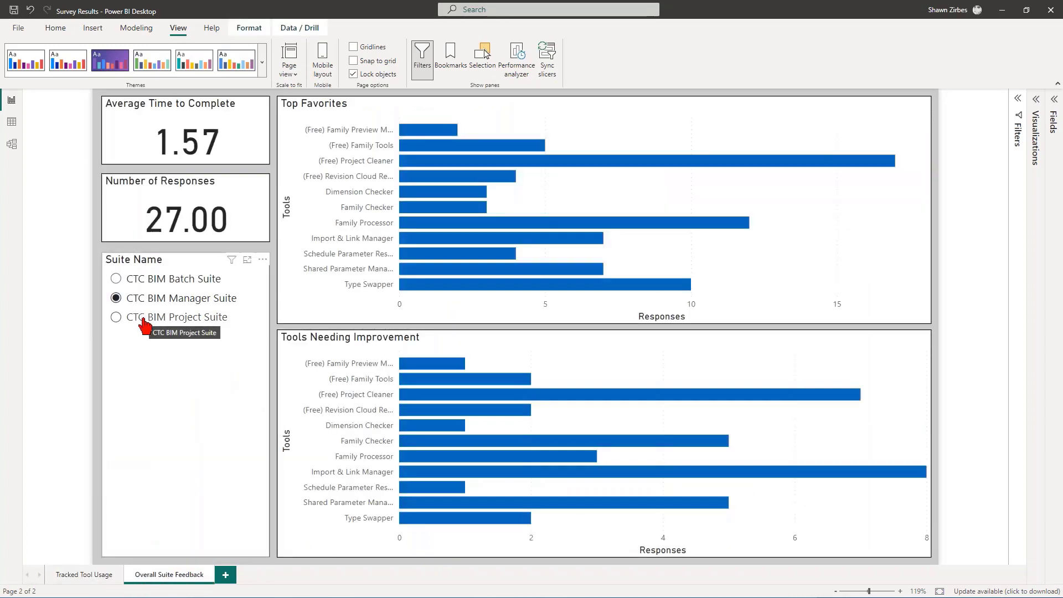
click(115, 317)
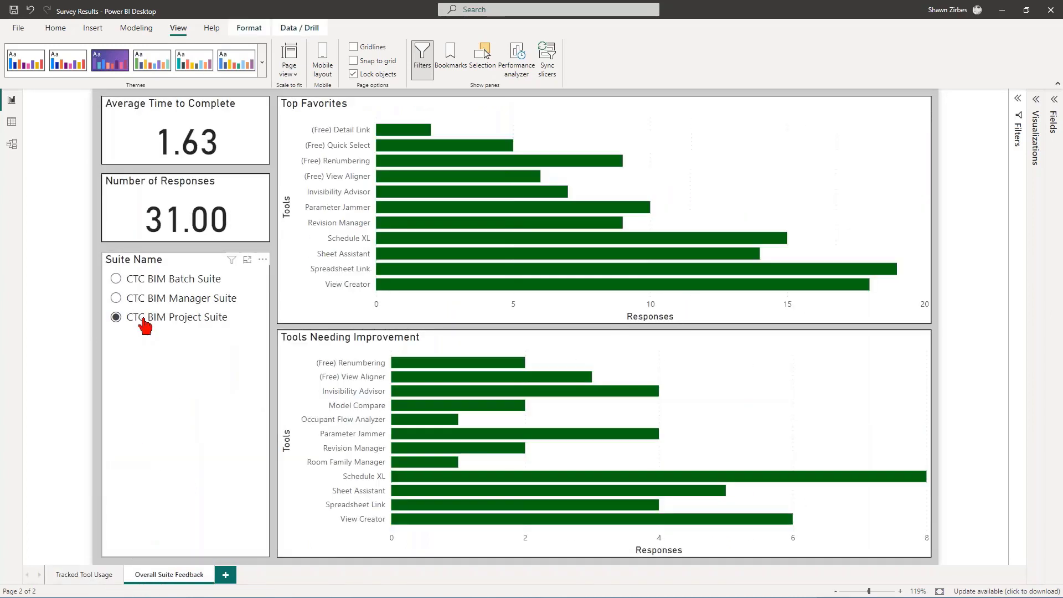